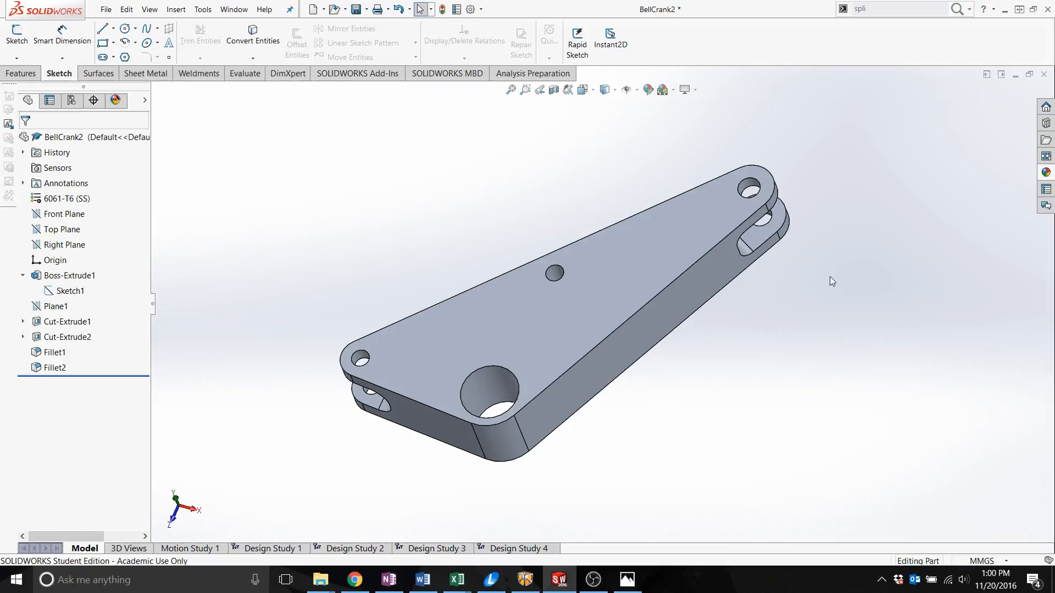
mouse_move(417, 397)
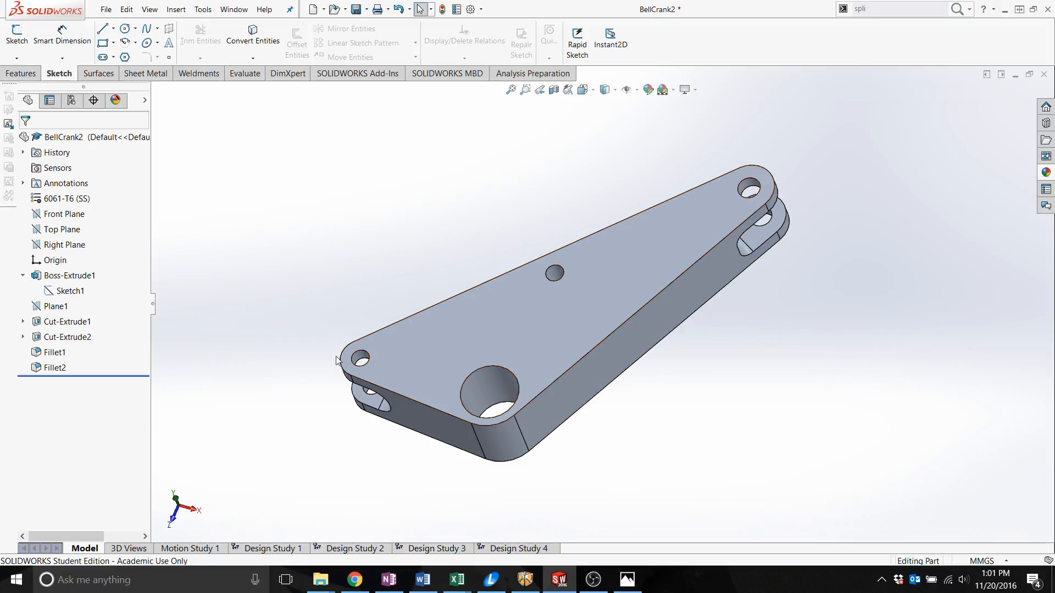
mouse_move(486, 391)
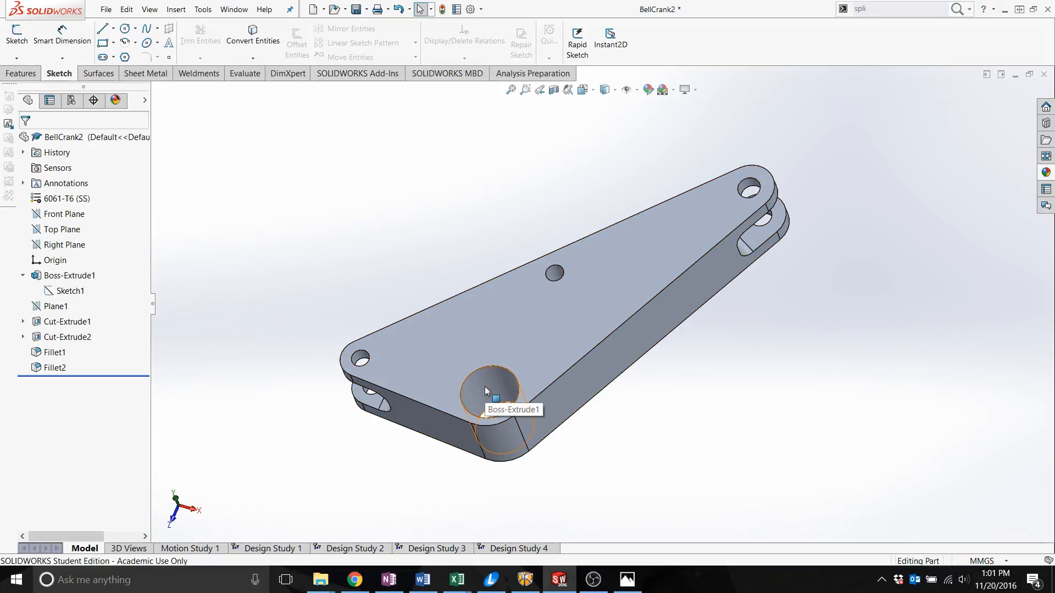
Check the diameters of the large pivot hole, small end hole and middle hole
click(486, 390)
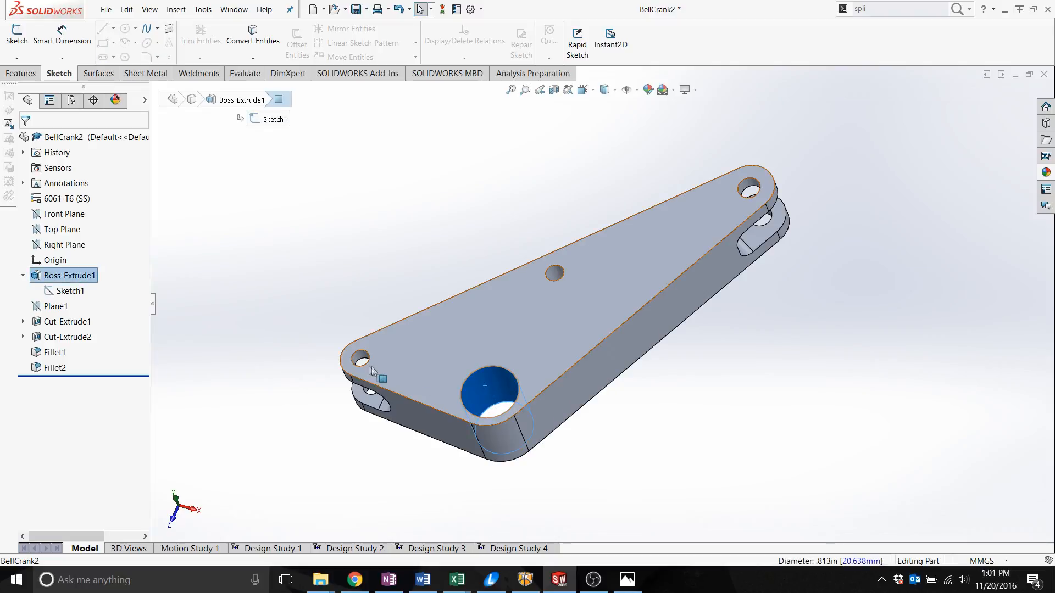
click(360, 357)
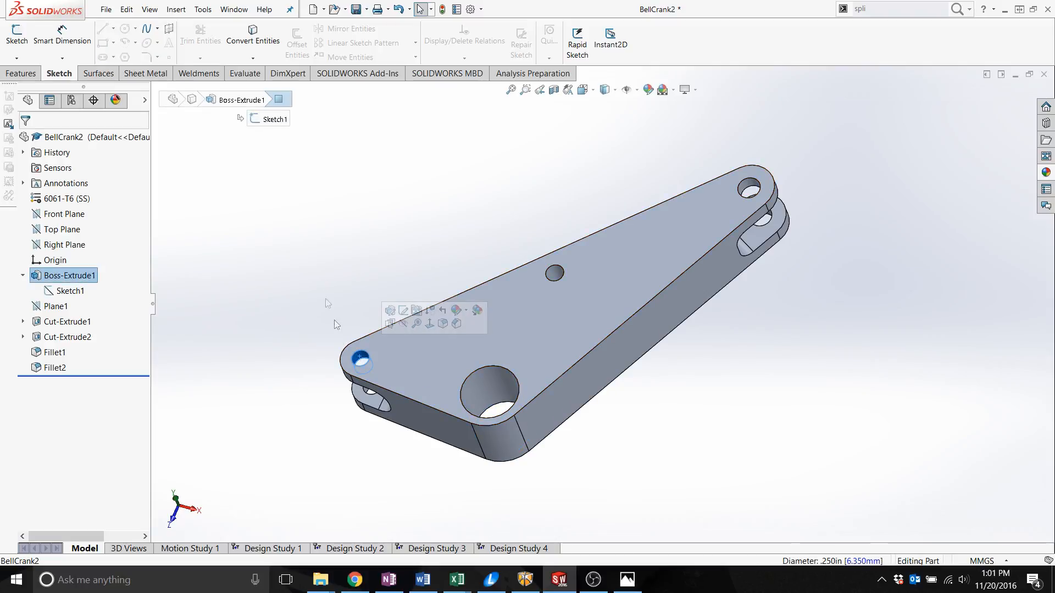
click(555, 272)
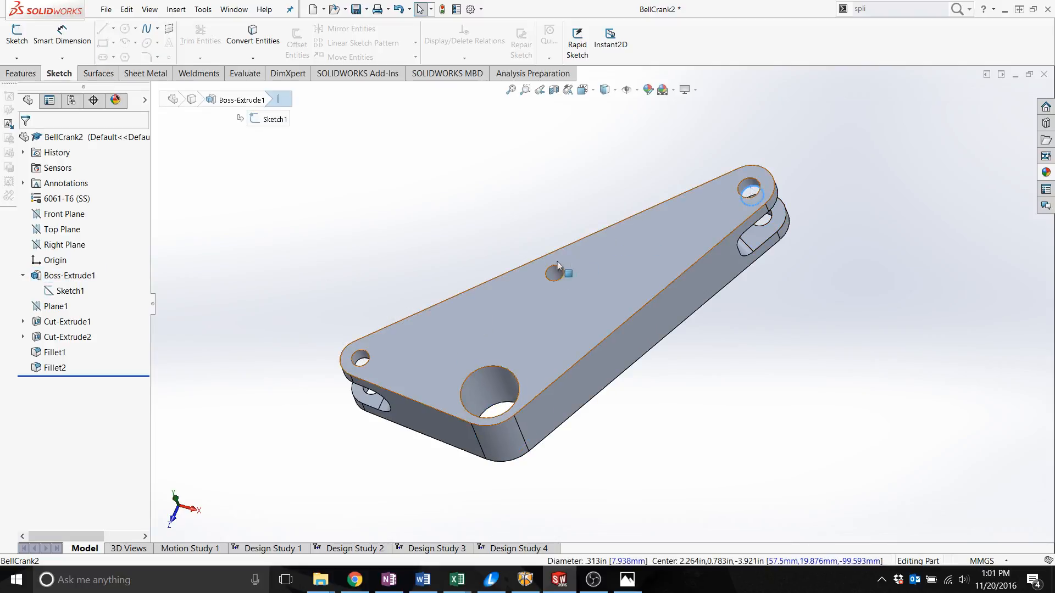
click(555, 274)
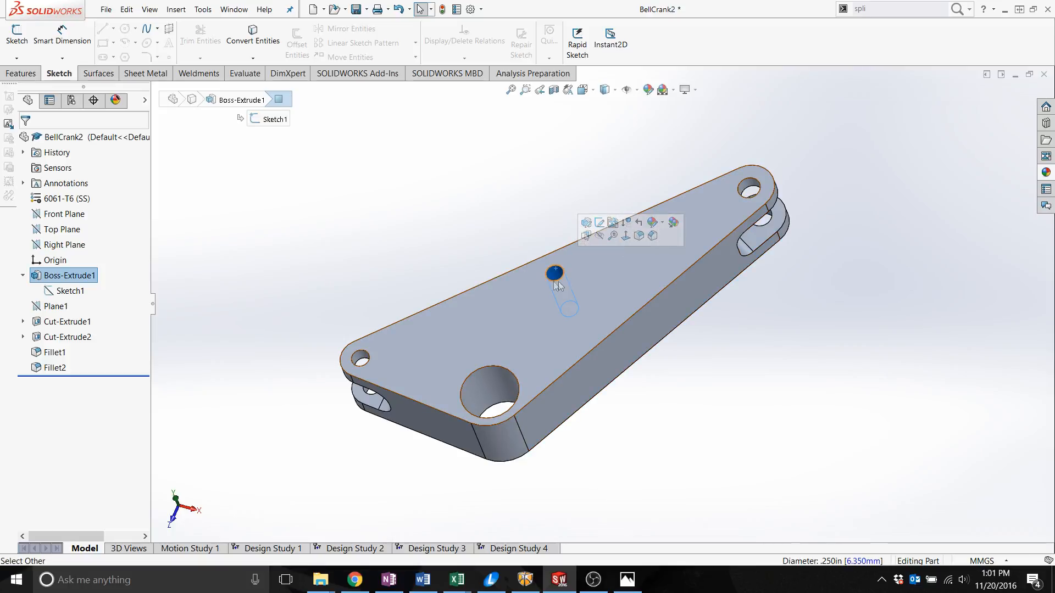
mouse_move(555, 273)
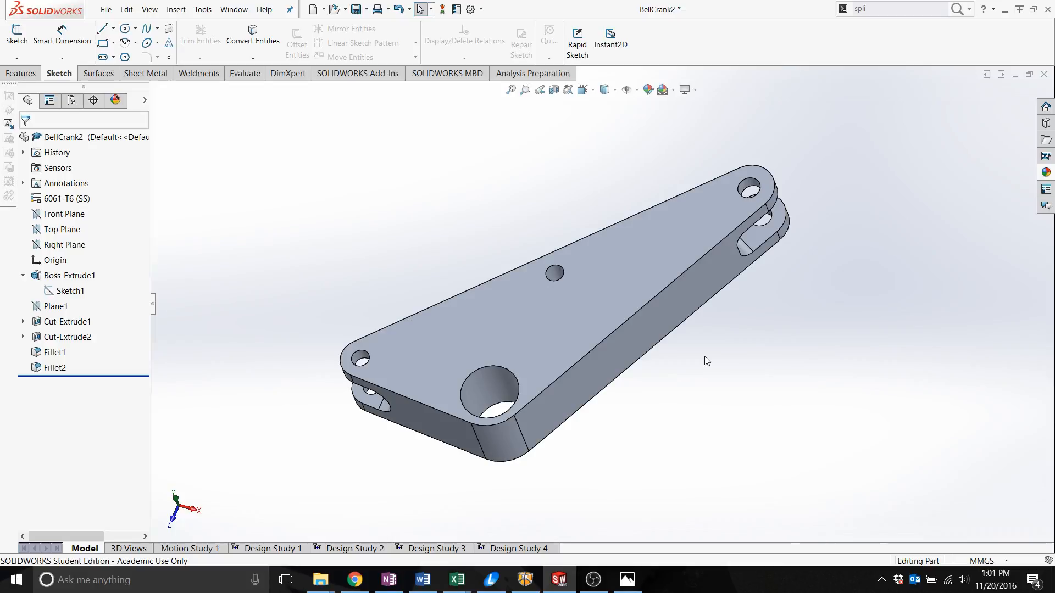
Start a sketch on the top face and draw a circle around the upper hole
click(70, 275)
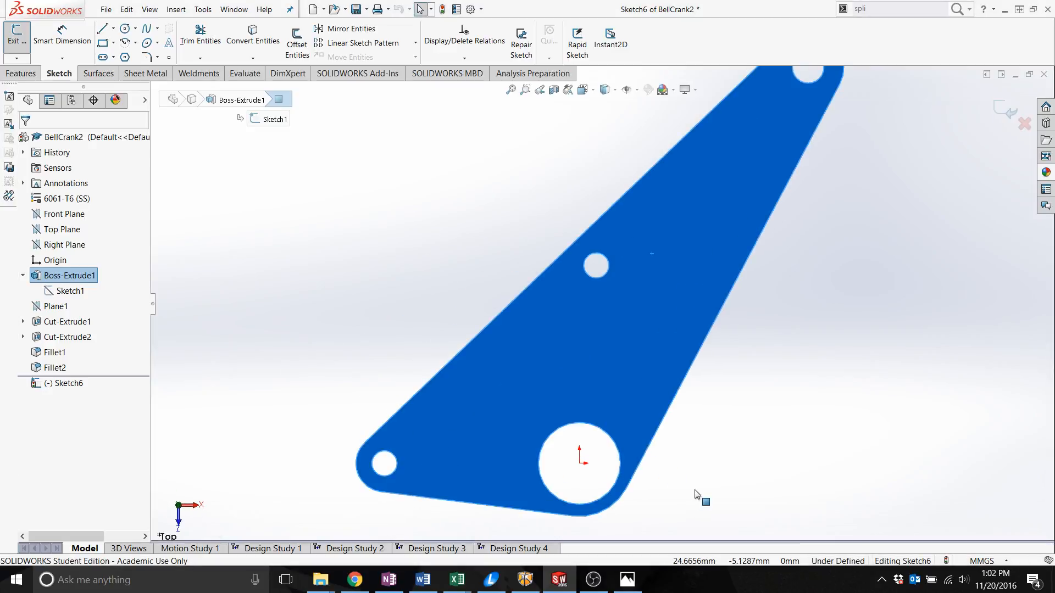
click(123, 28)
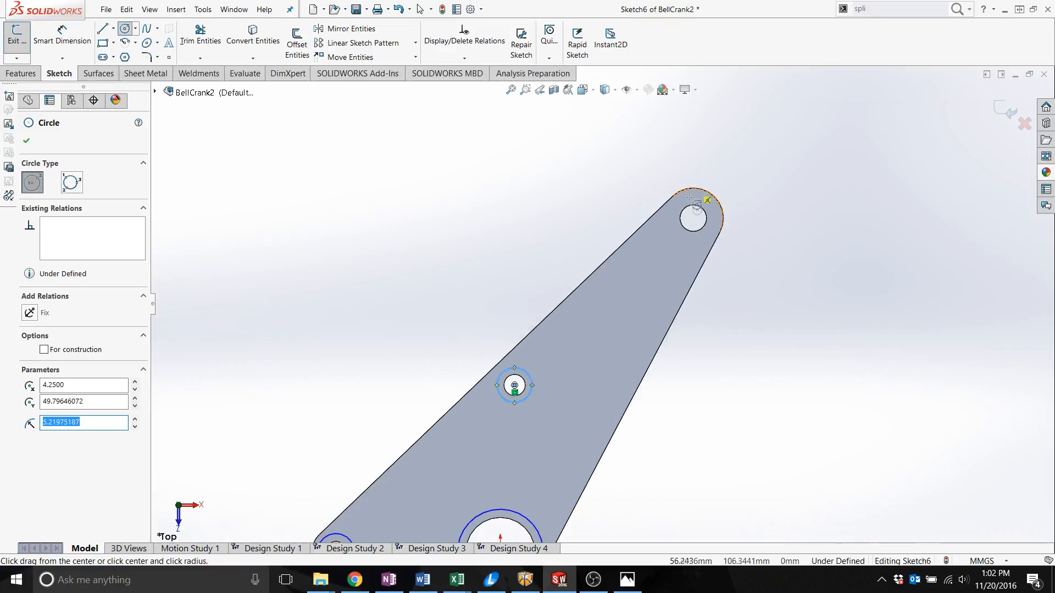
click(694, 217)
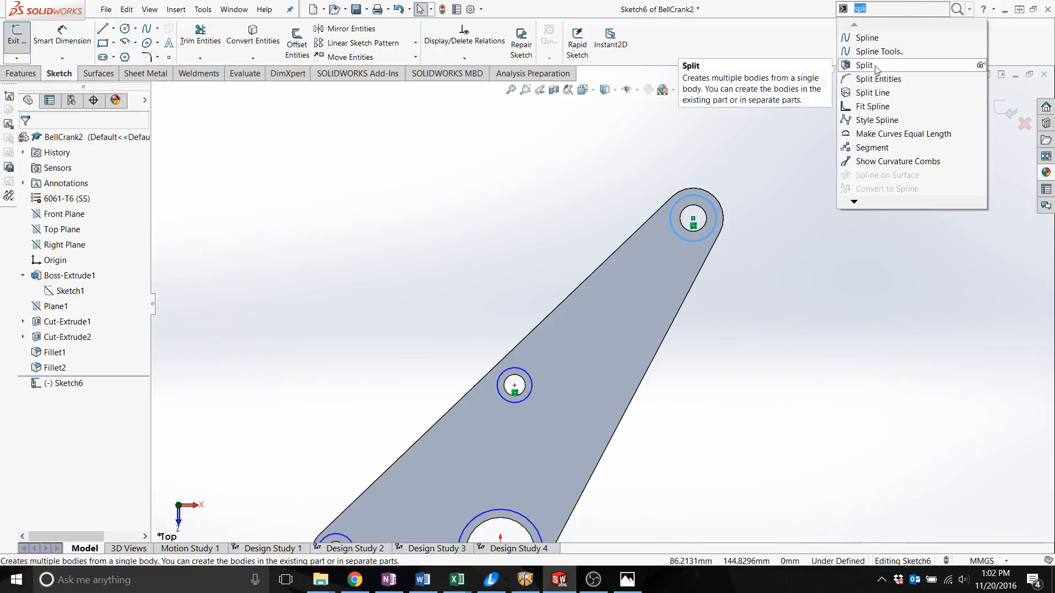
Split the part along Sketch6 with Cut Part, keeping the cut bodies
click(866, 65)
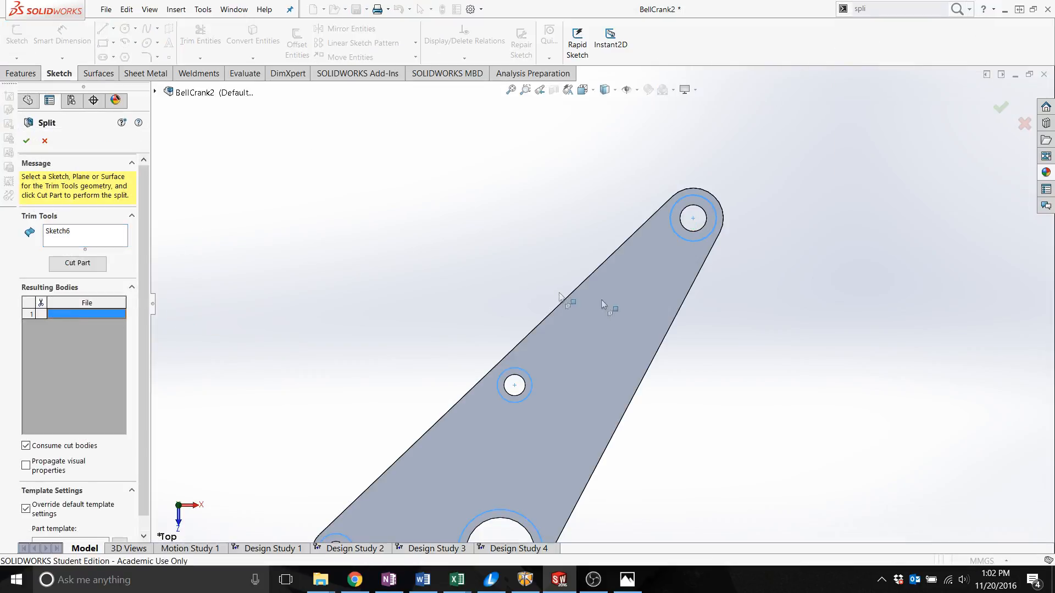
click(77, 264)
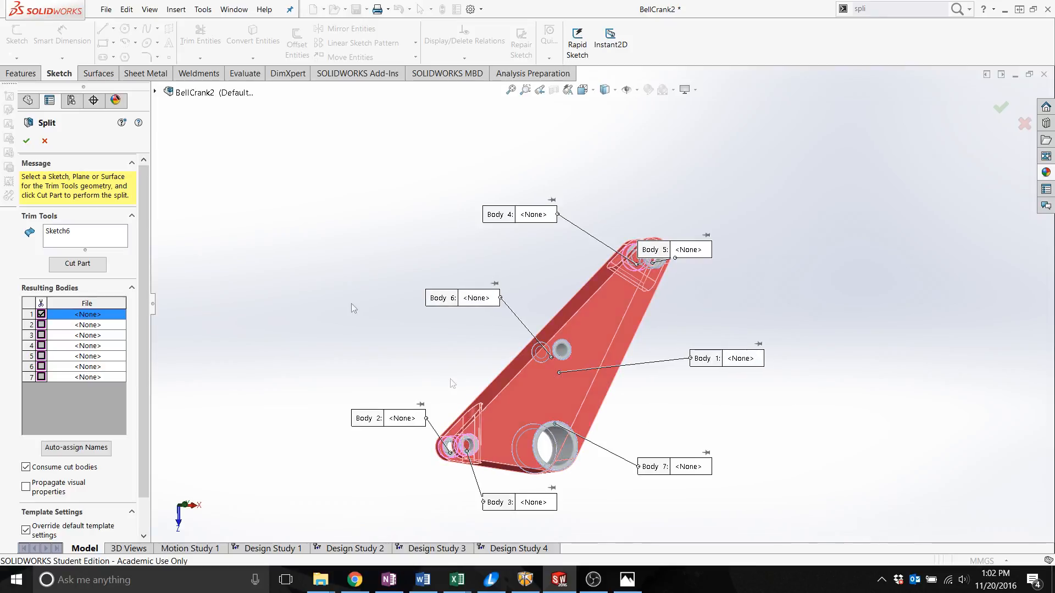
click(26, 467)
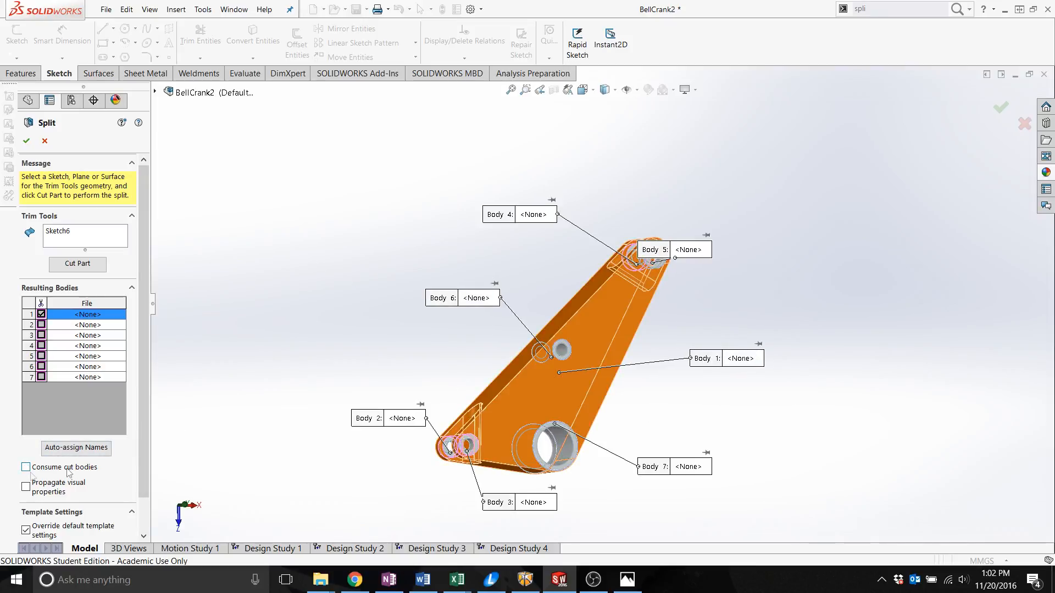
click(26, 141)
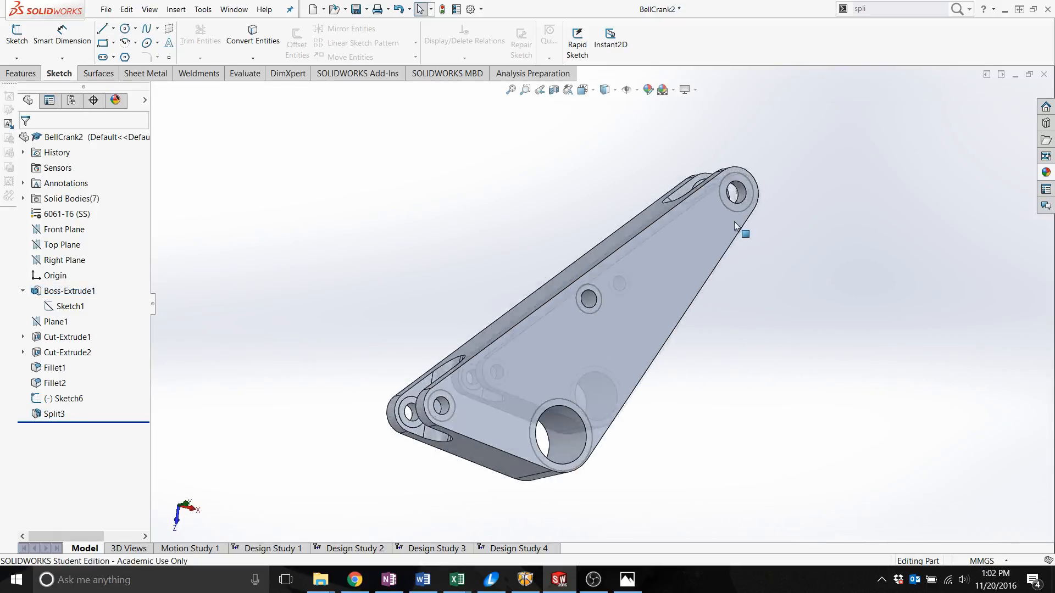
mouse_move(810, 251)
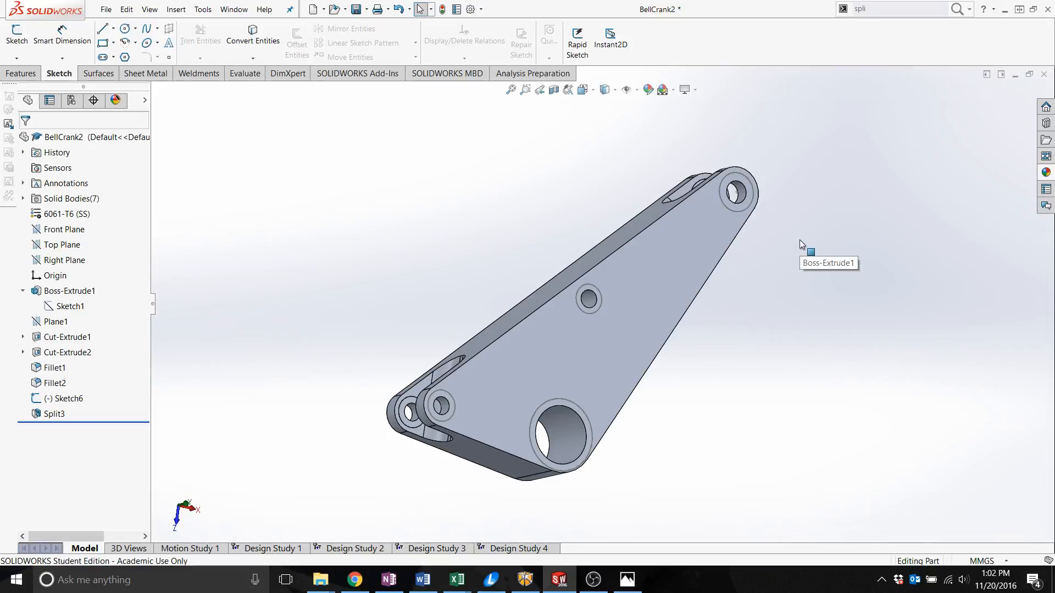
mouse_move(806, 252)
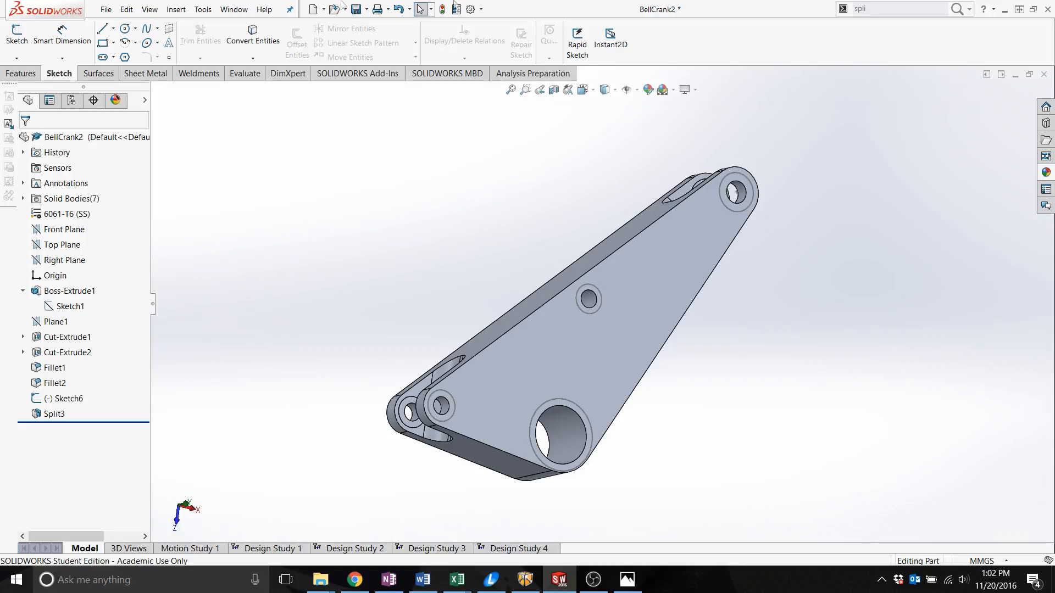
Save the split part under its existing BellCrank2 name, then switch to Inspire
click(105, 9)
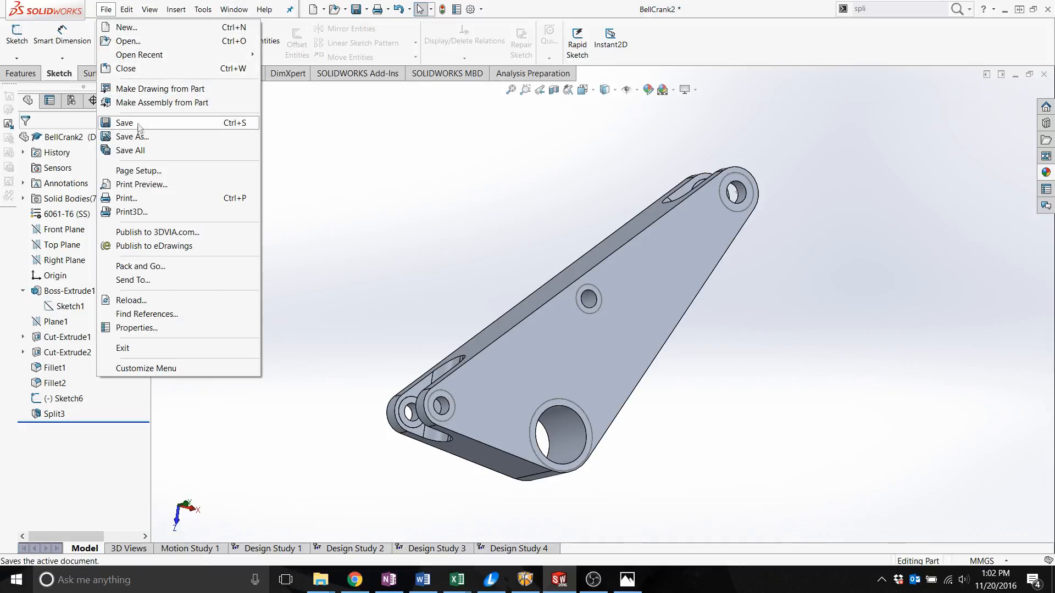
click(132, 135)
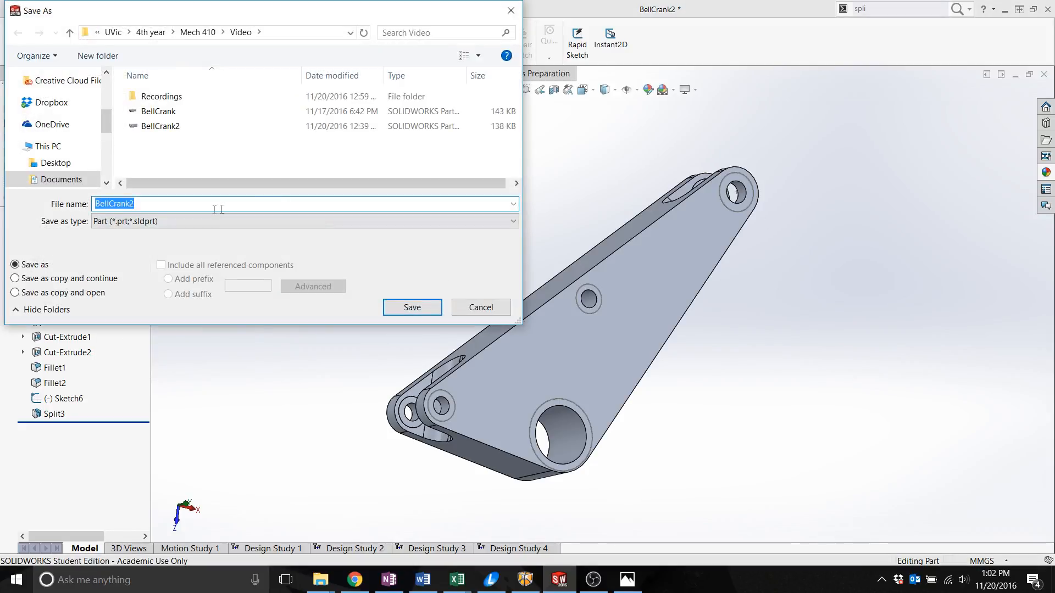
click(411, 307)
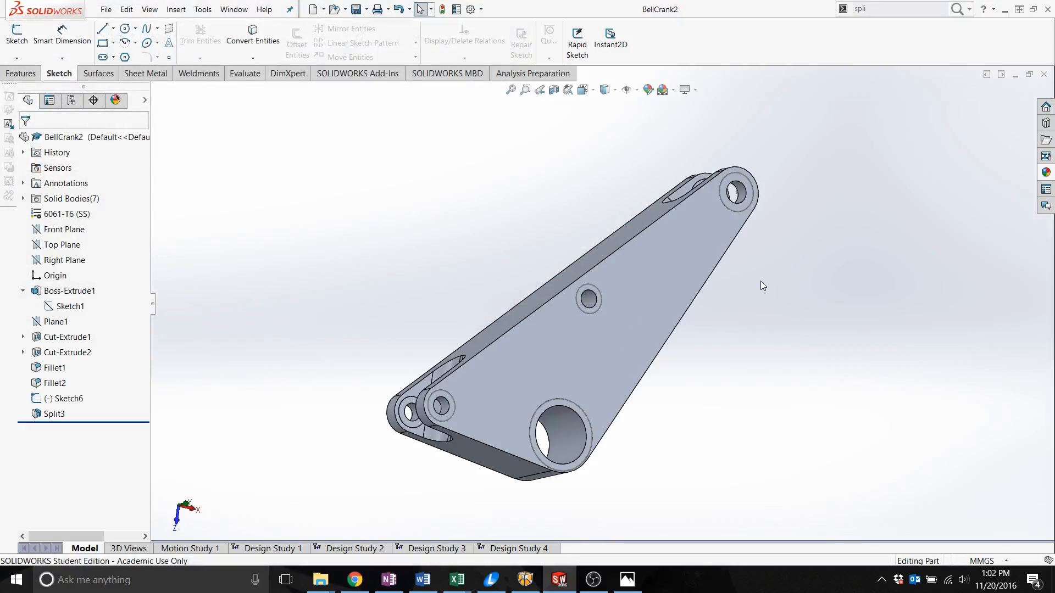
click(14, 579)
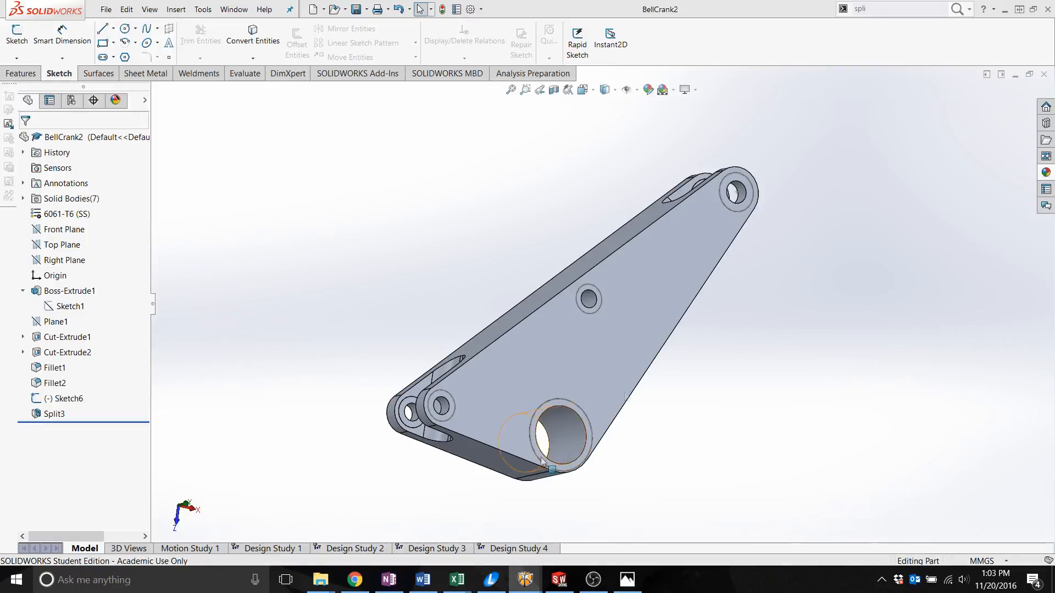
Open BellCrank2 from the Video folder into solidThinking Inspire
click(524, 579)
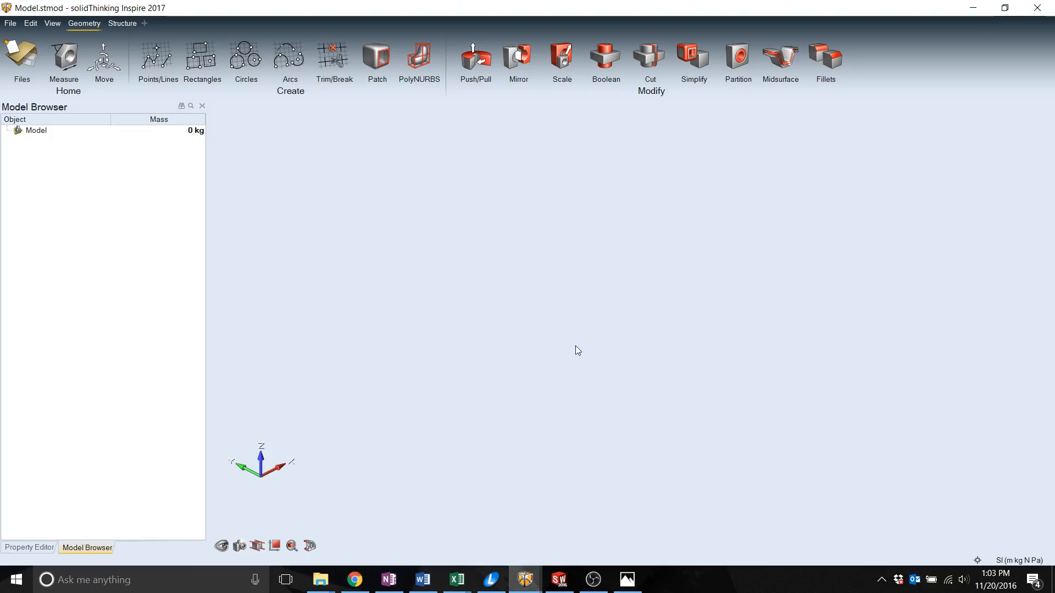
mouse_move(321, 579)
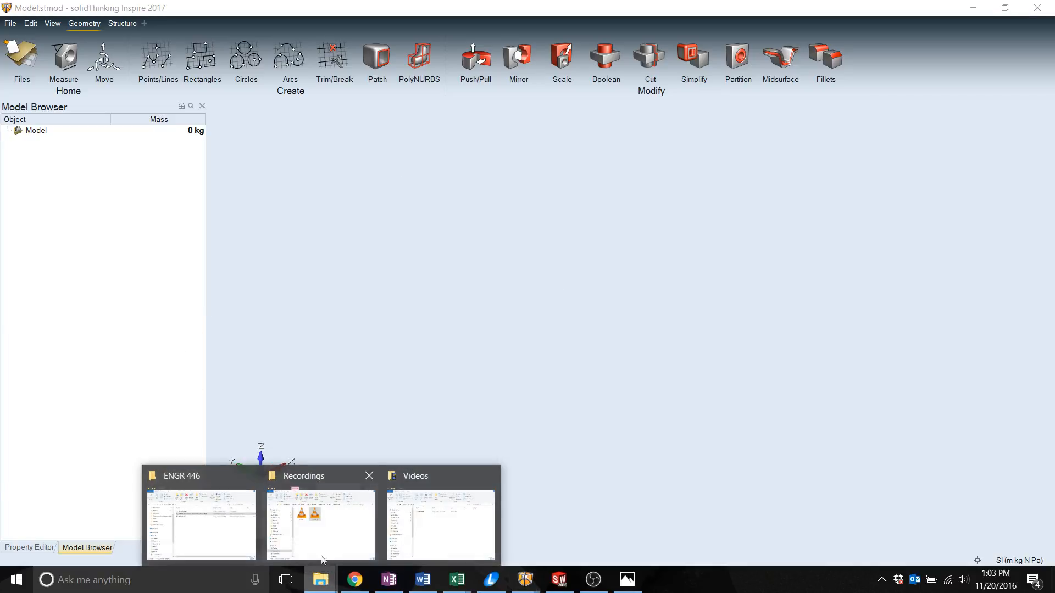
click(200, 525)
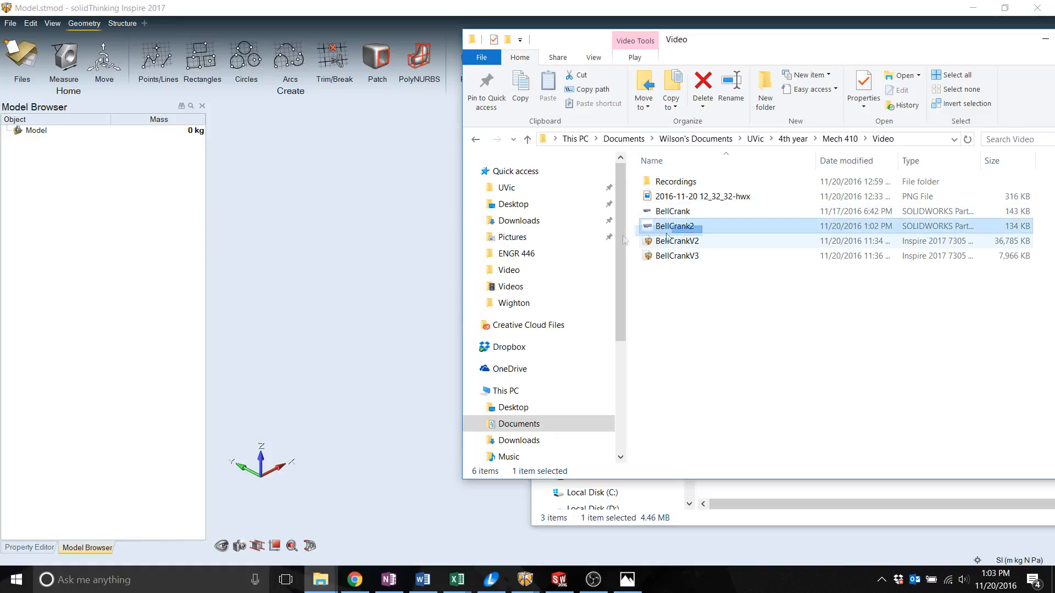
double_click(675, 225)
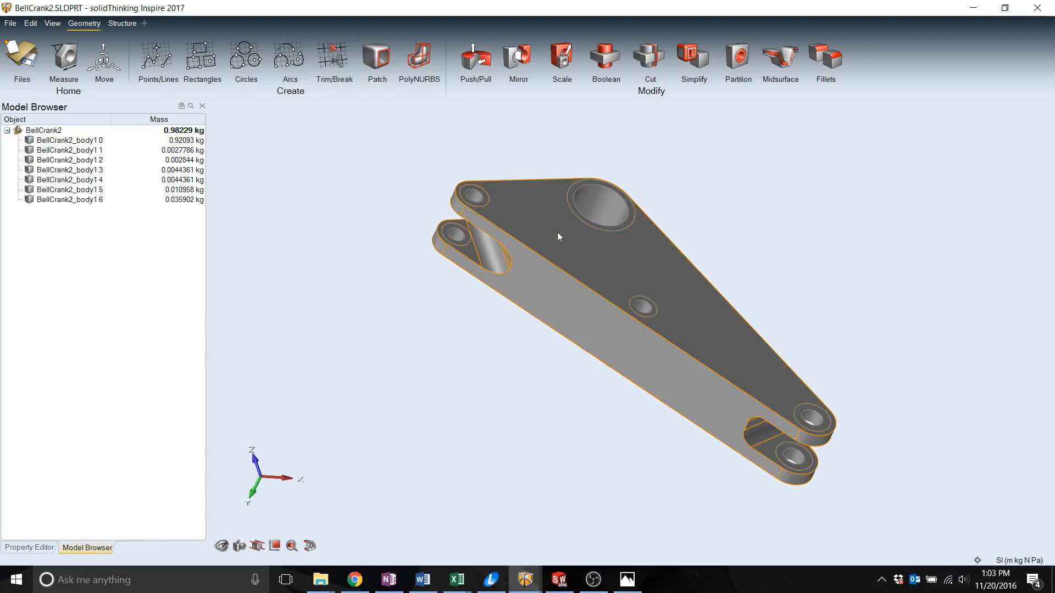
Flip the view and select the main plate body to mark as Design Space
click(68, 140)
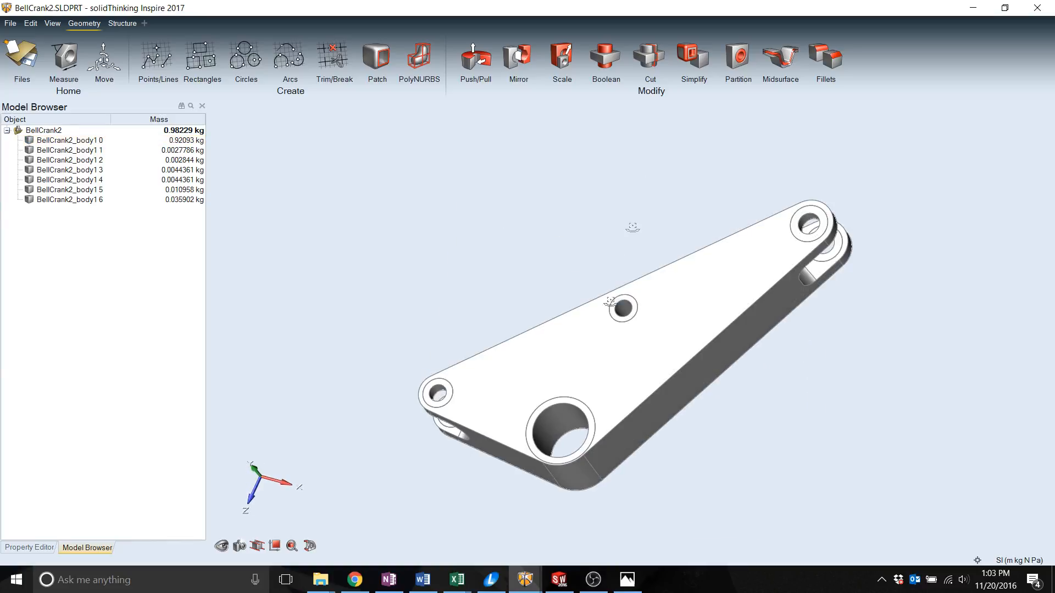
click(619, 308)
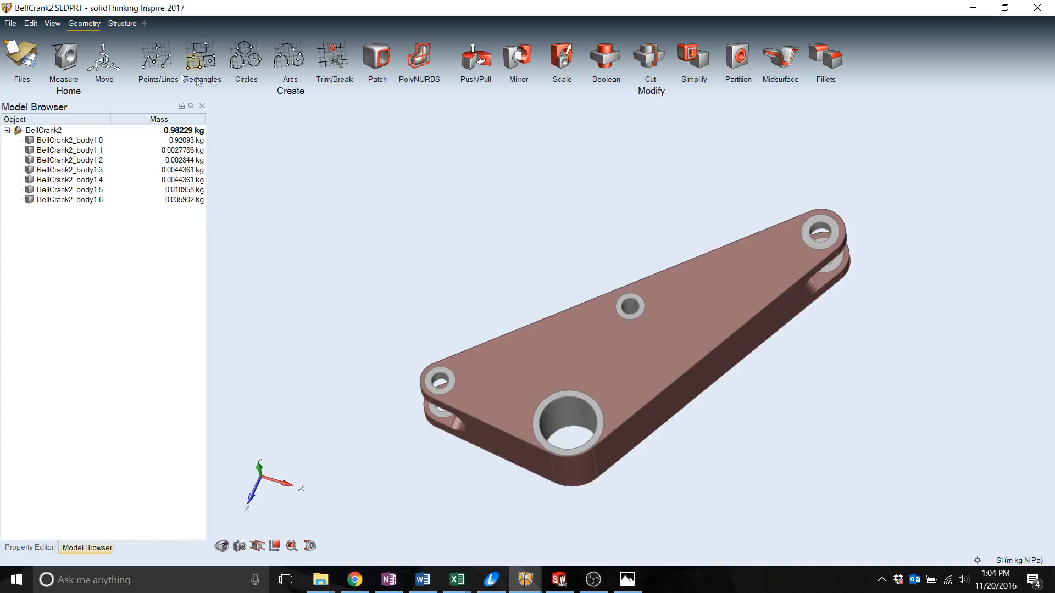
mouse_move(855, 111)
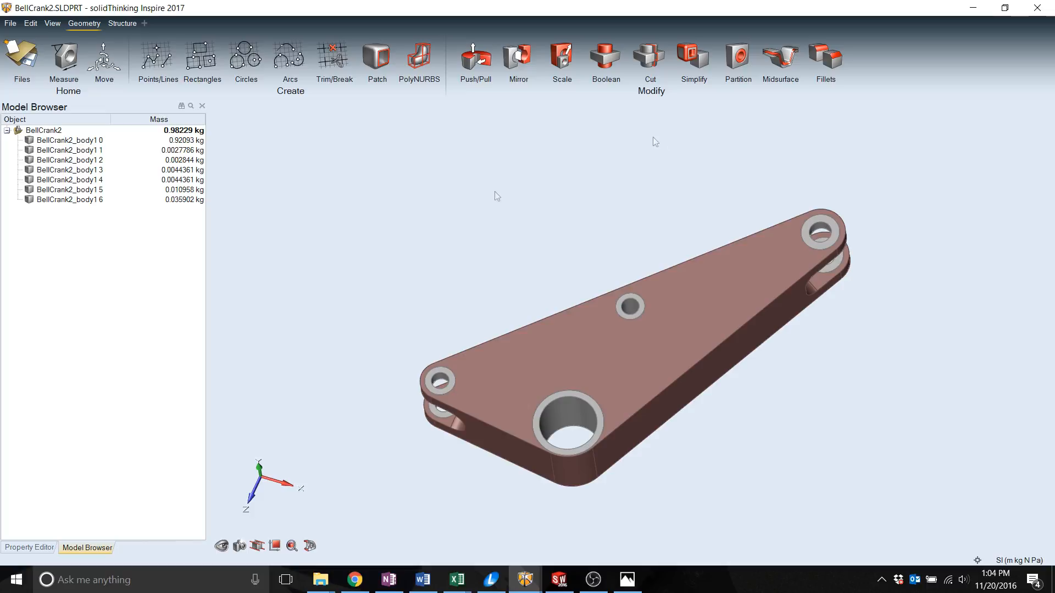
Assign Aluminum (6061) to all seven parts in the Parts and Materials list
click(122, 23)
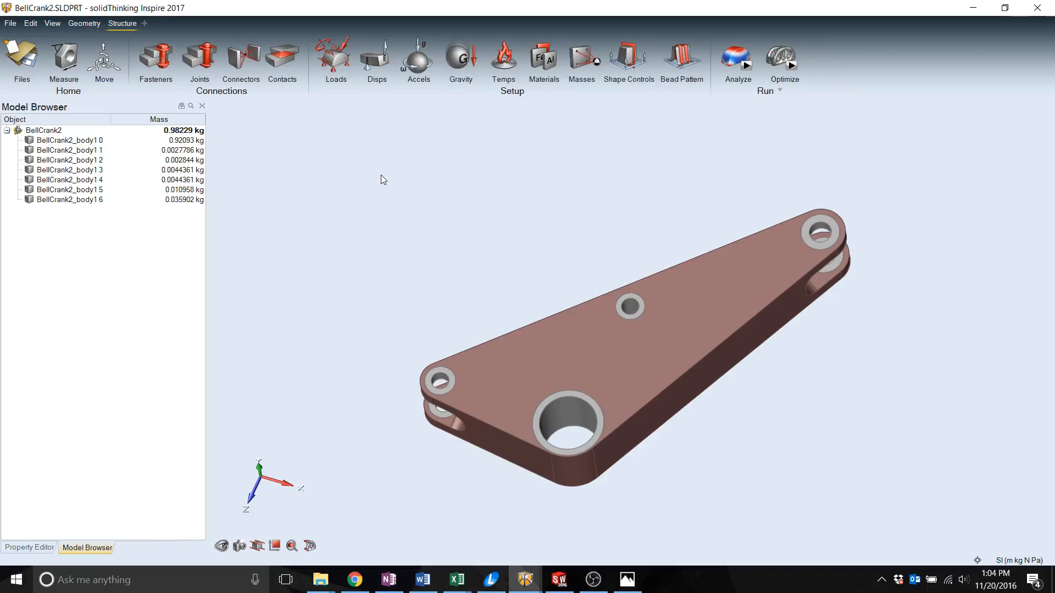
mouse_move(217, 99)
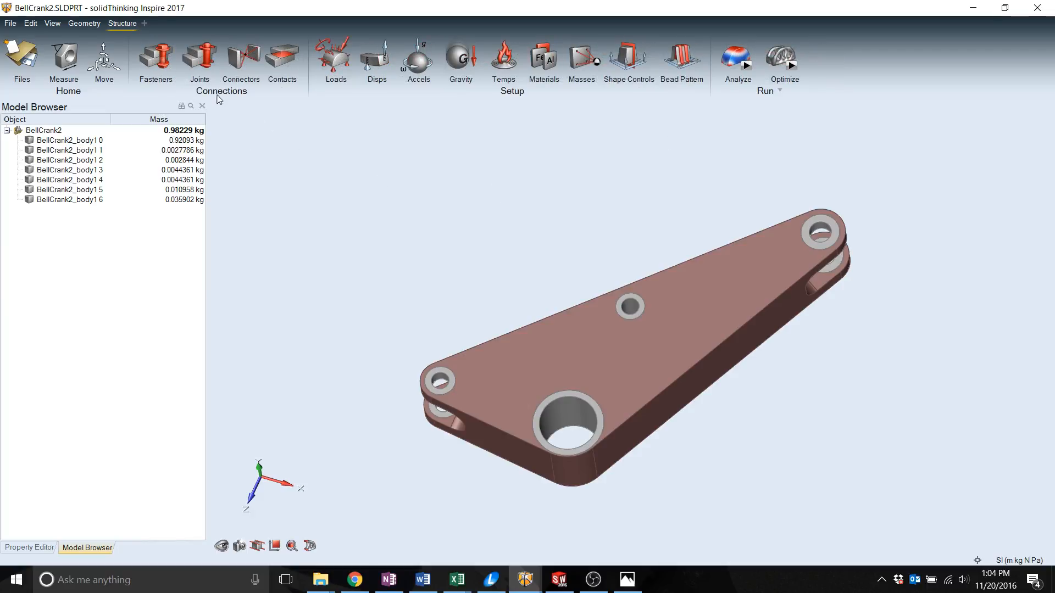
mouse_move(641, 93)
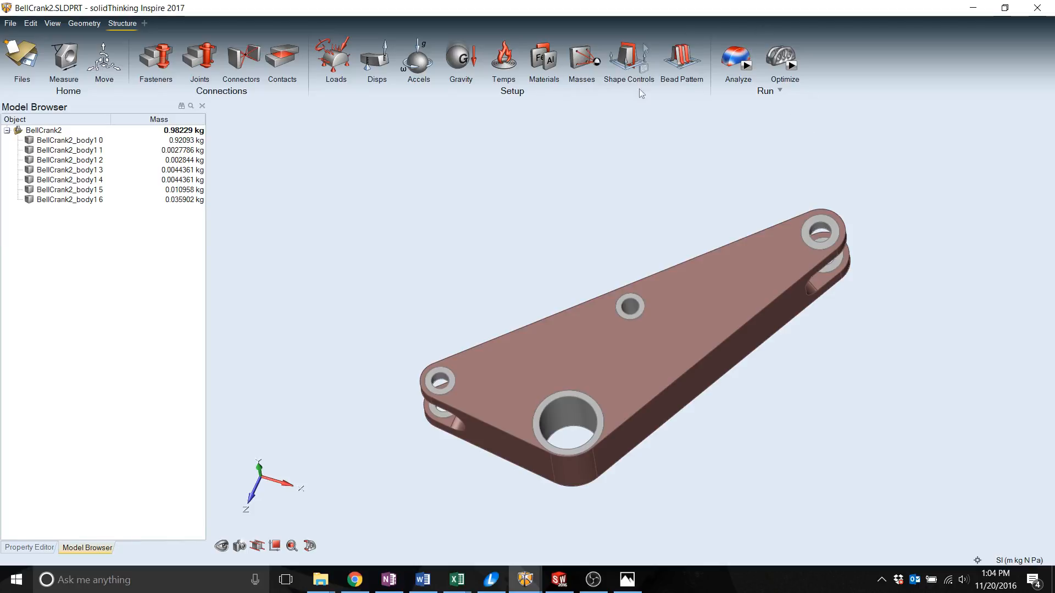
mouse_move(813, 170)
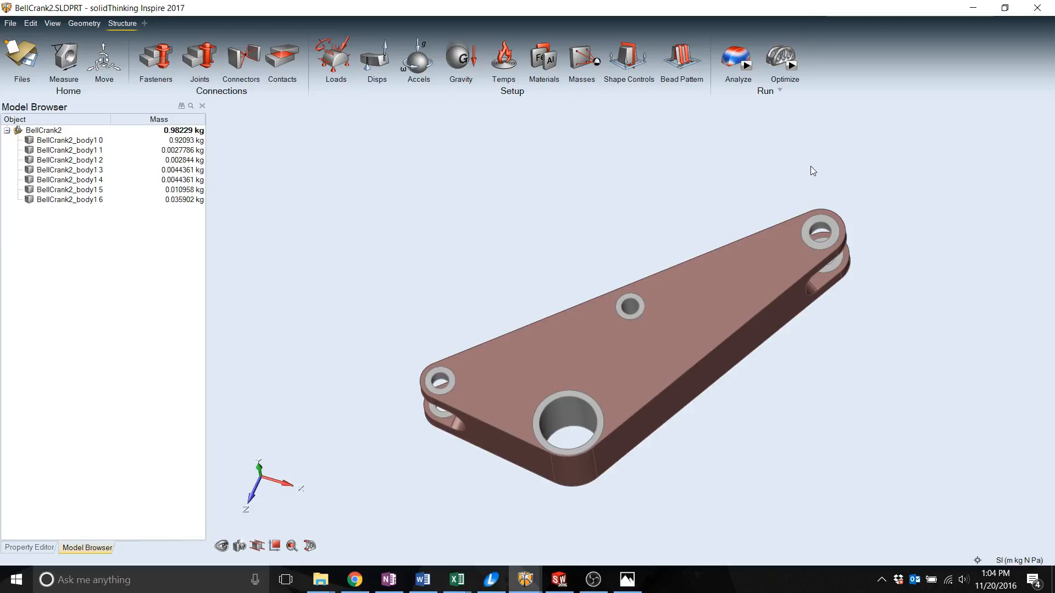
mouse_move(510, 136)
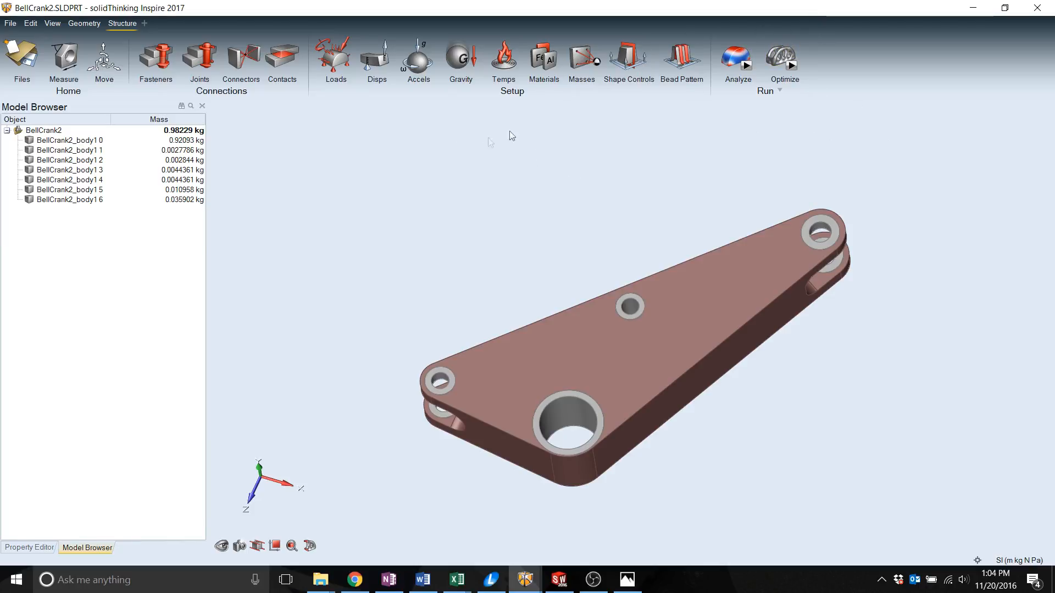
click(543, 60)
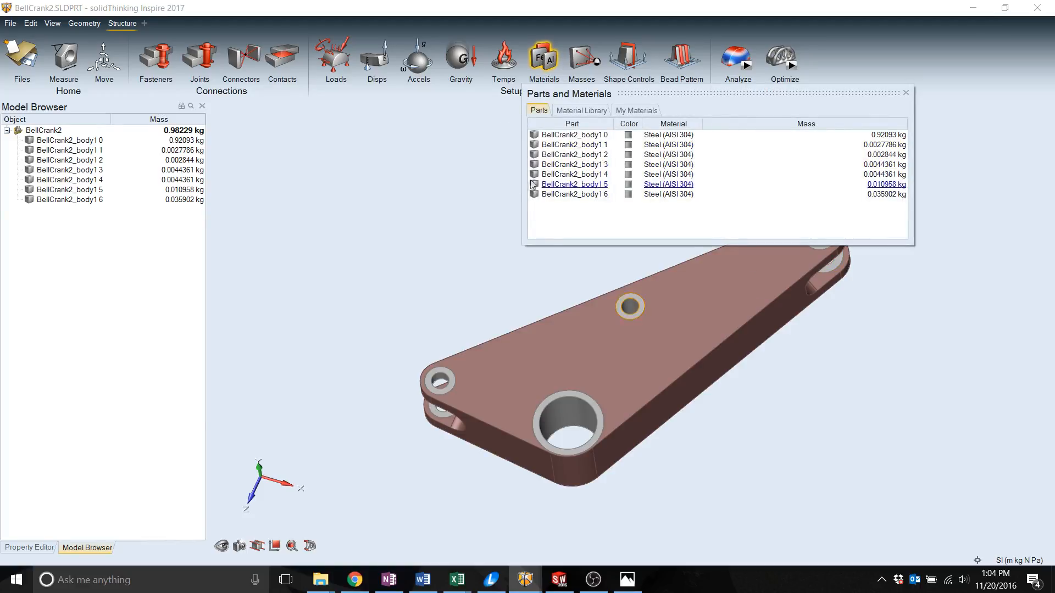
click(575, 194)
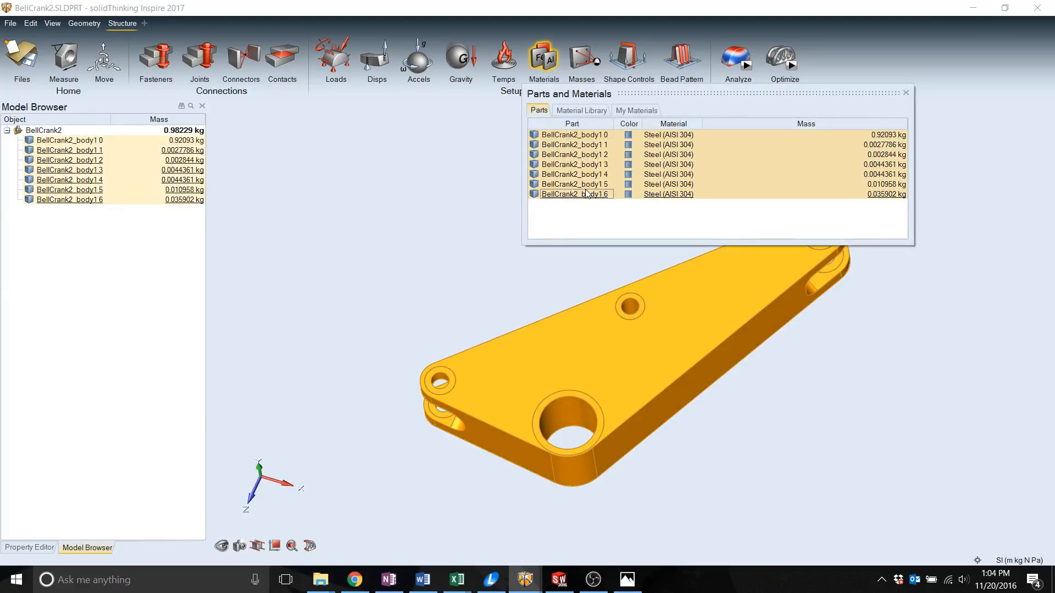
right_click(575, 153)
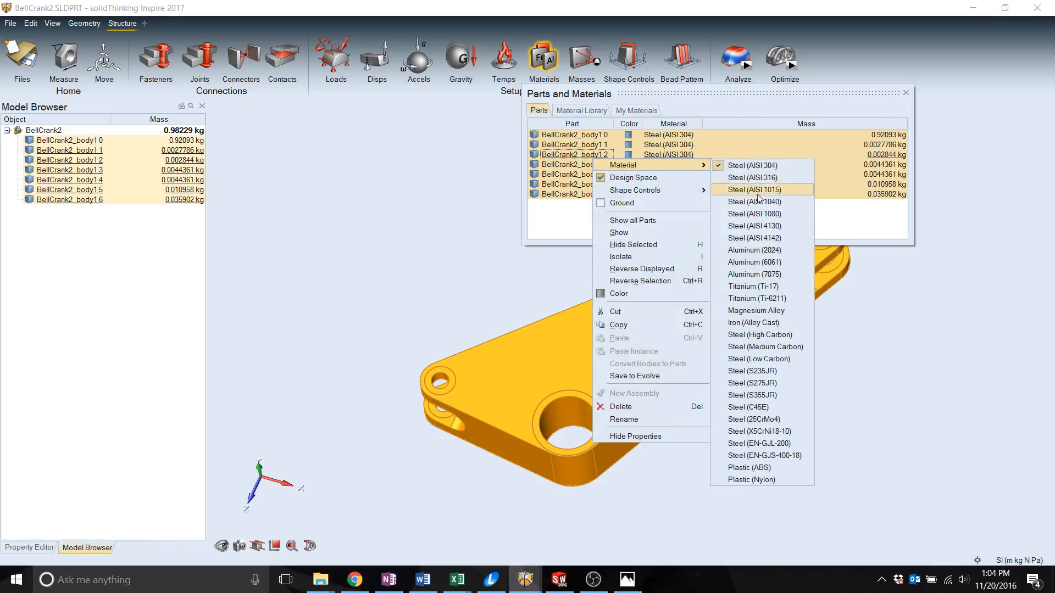
mouse_move(761, 262)
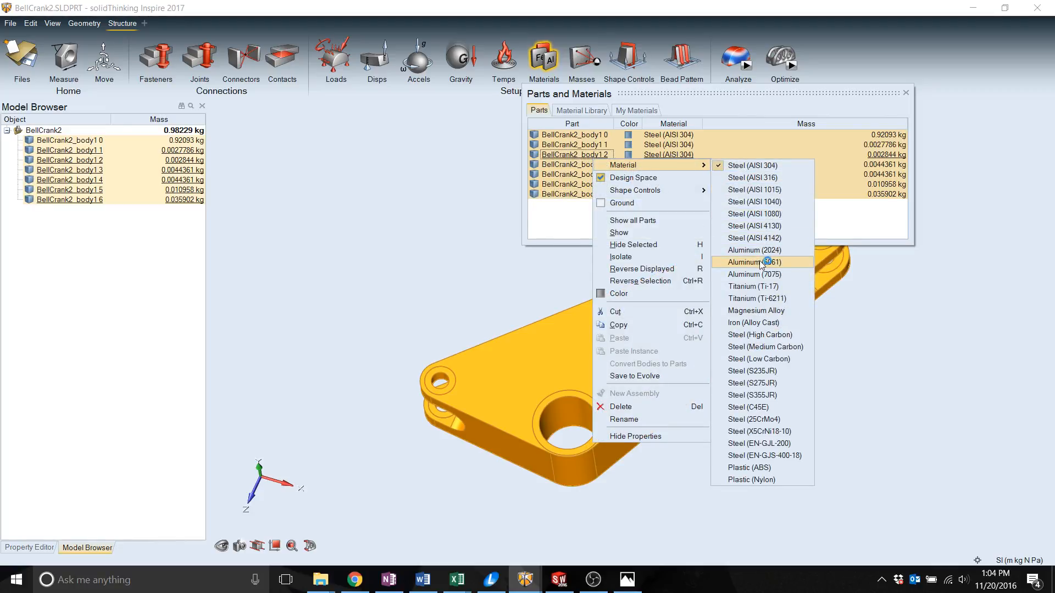
click(753, 262)
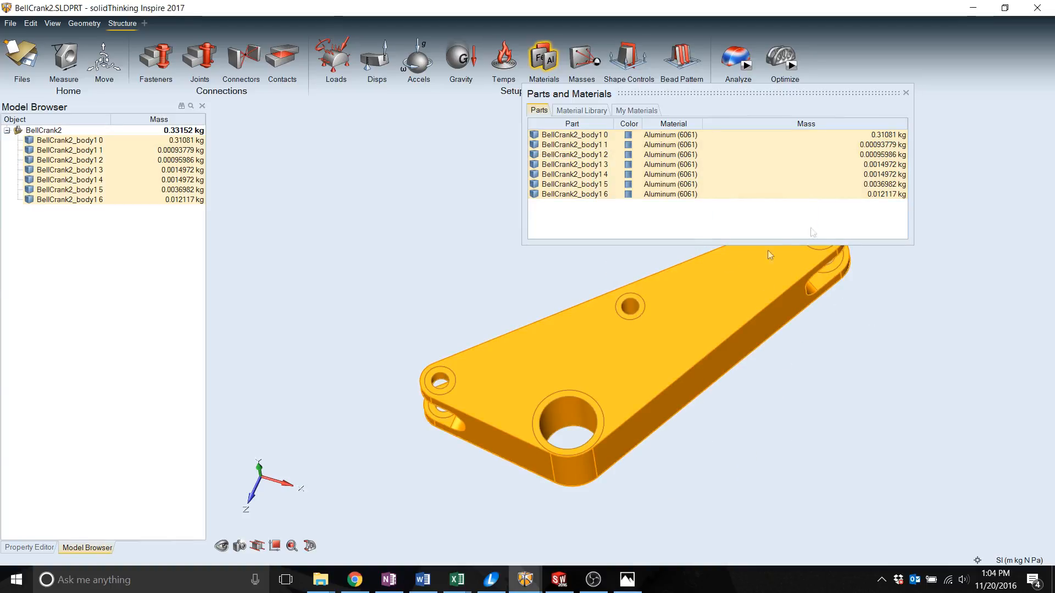
click(905, 93)
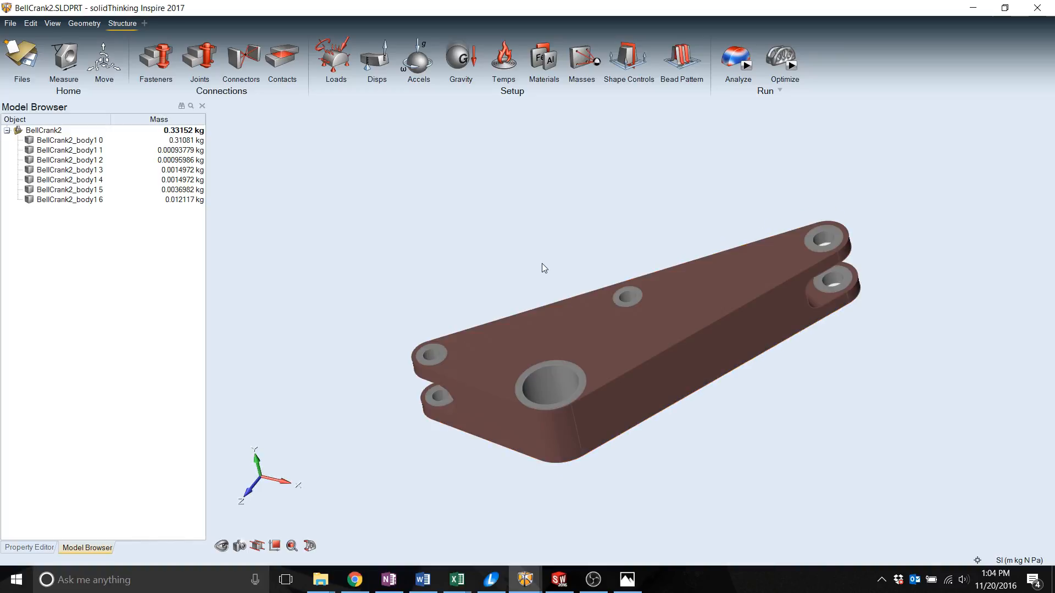
mouse_move(378, 240)
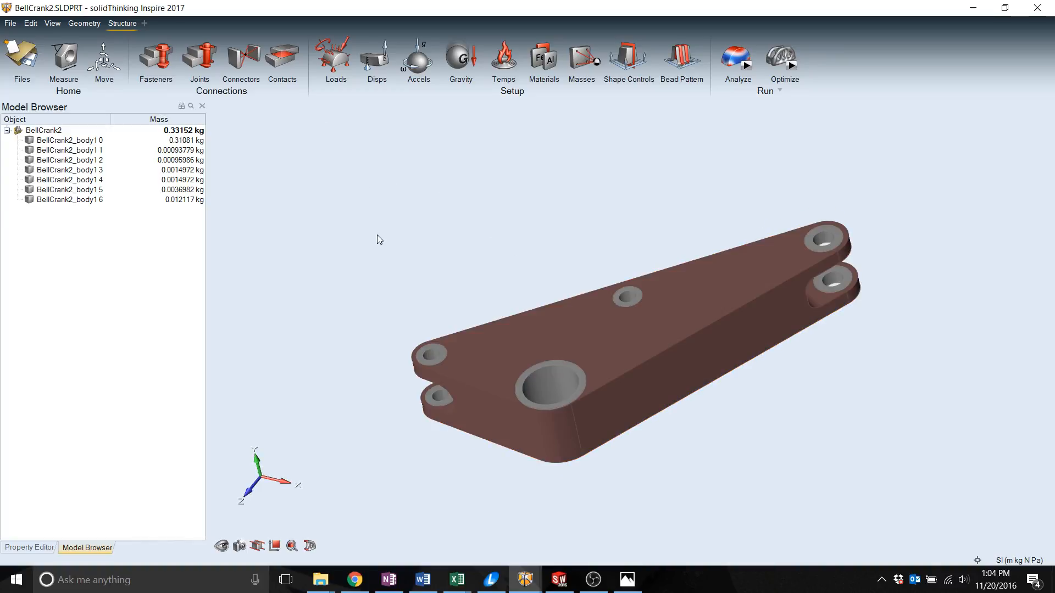
mouse_move(273, 149)
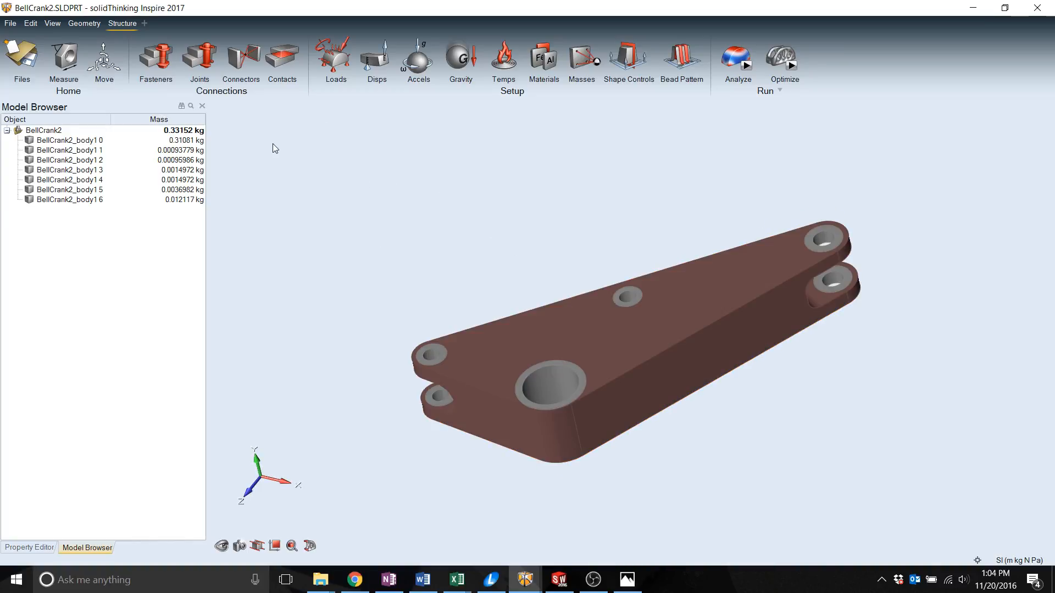
Change the large bore's contact type to No Contact
click(282, 57)
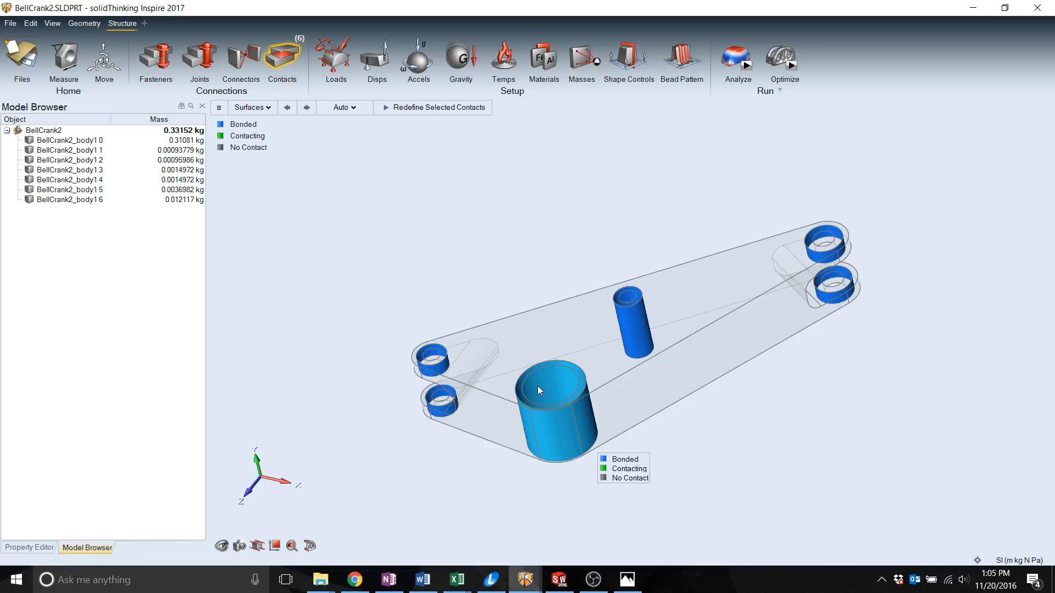
click(343, 108)
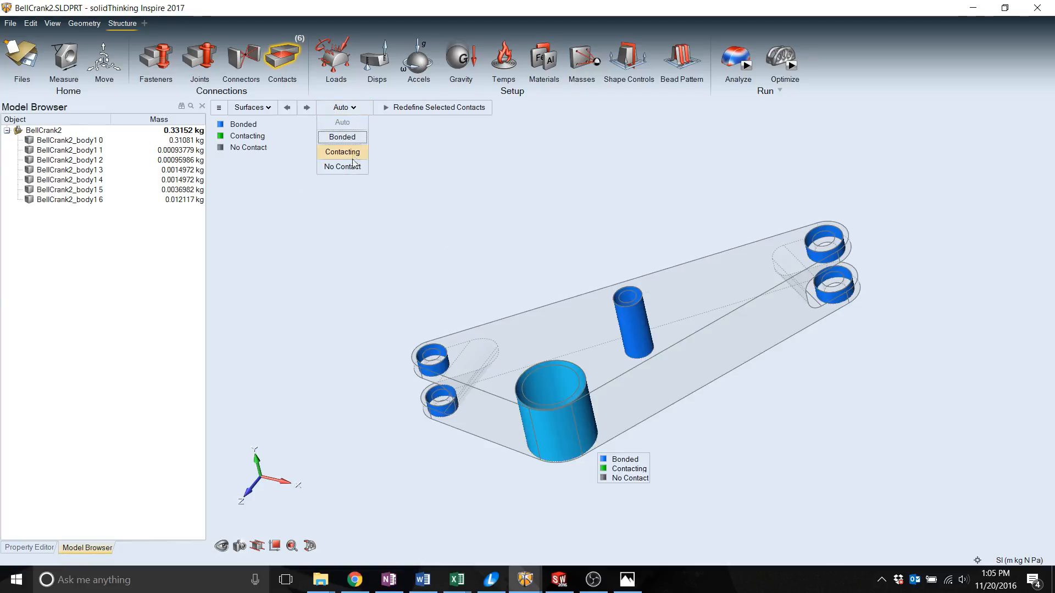
click(342, 166)
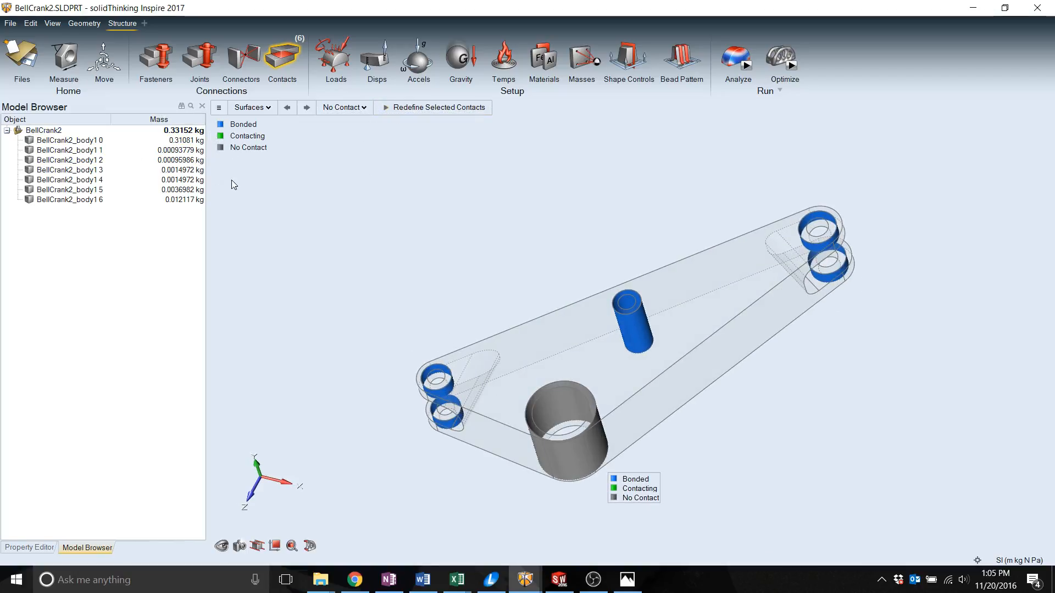
mouse_move(402, 150)
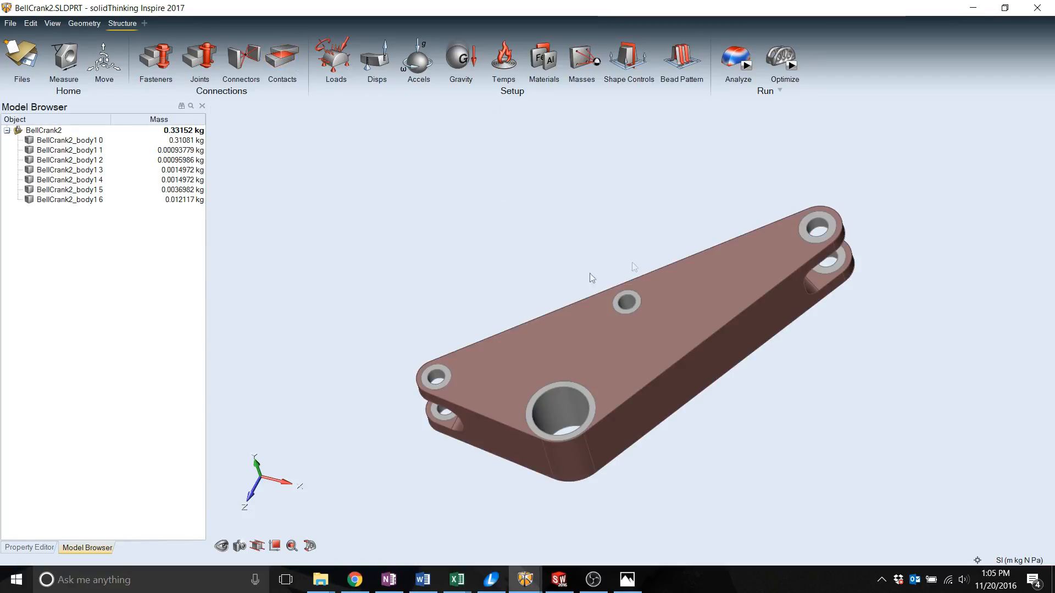
mouse_move(395, 152)
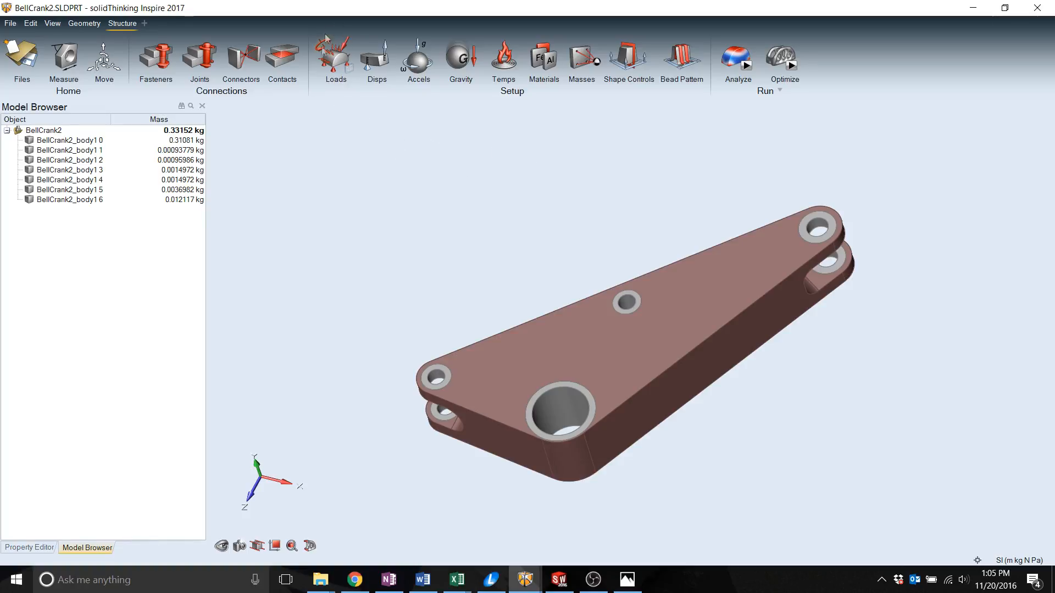
mouse_move(349, 66)
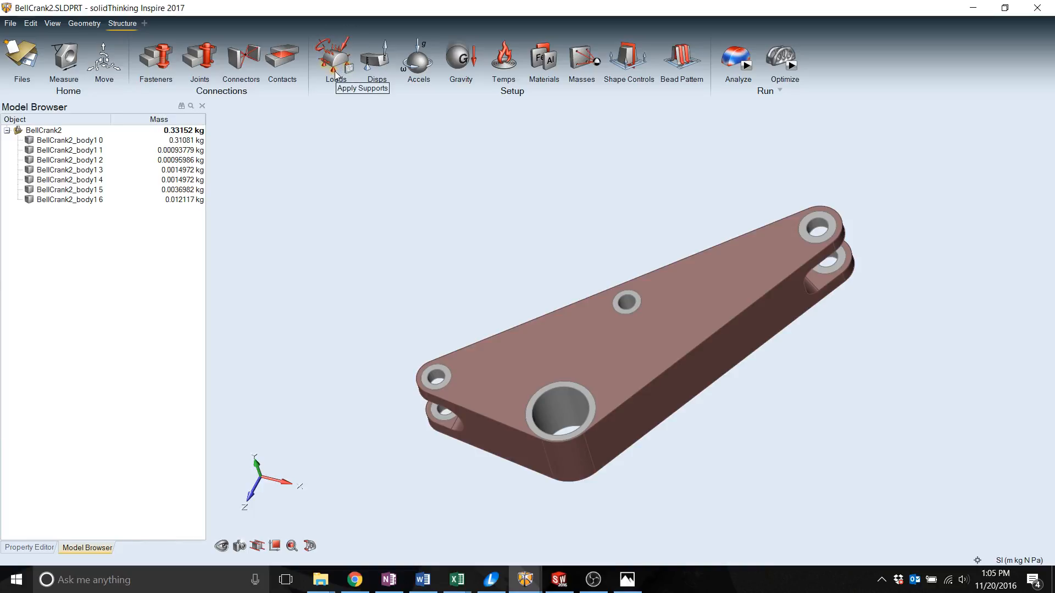
mouse_move(356, 59)
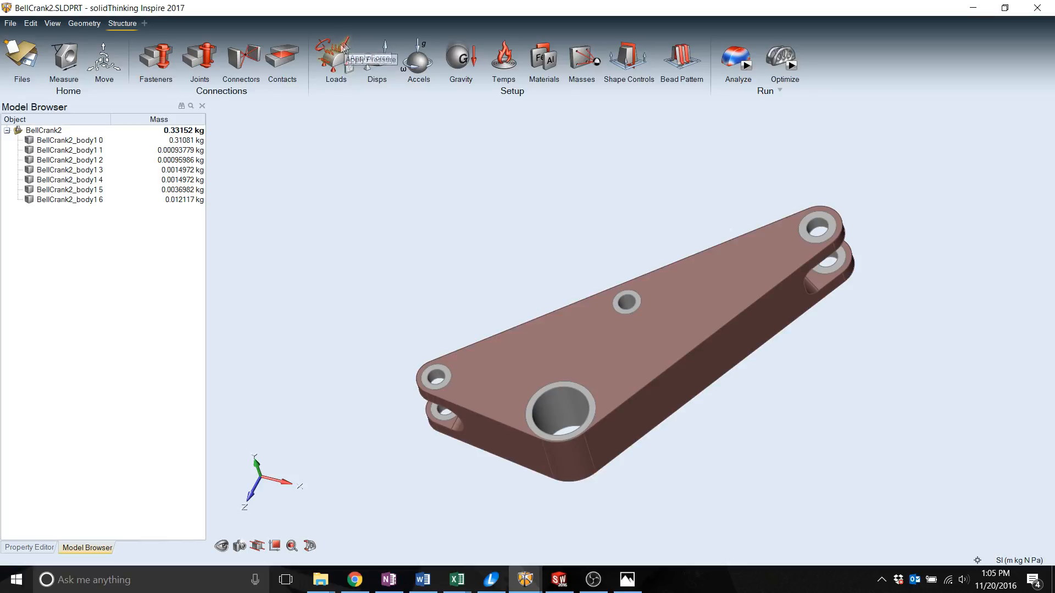
mouse_move(326, 45)
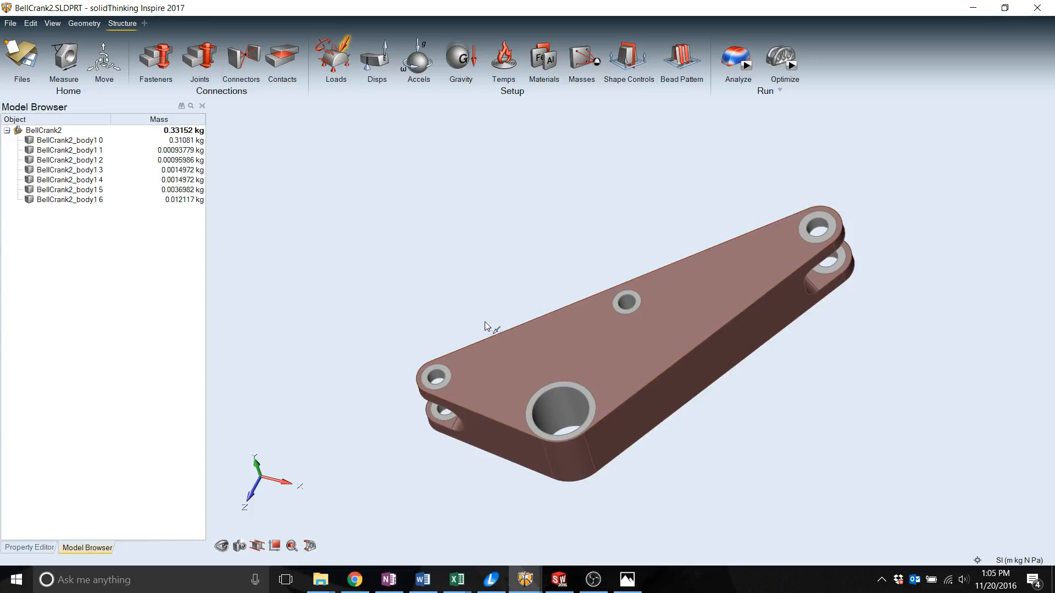
Place an 800 N force in the upper left hole and expand its direction components
click(462, 390)
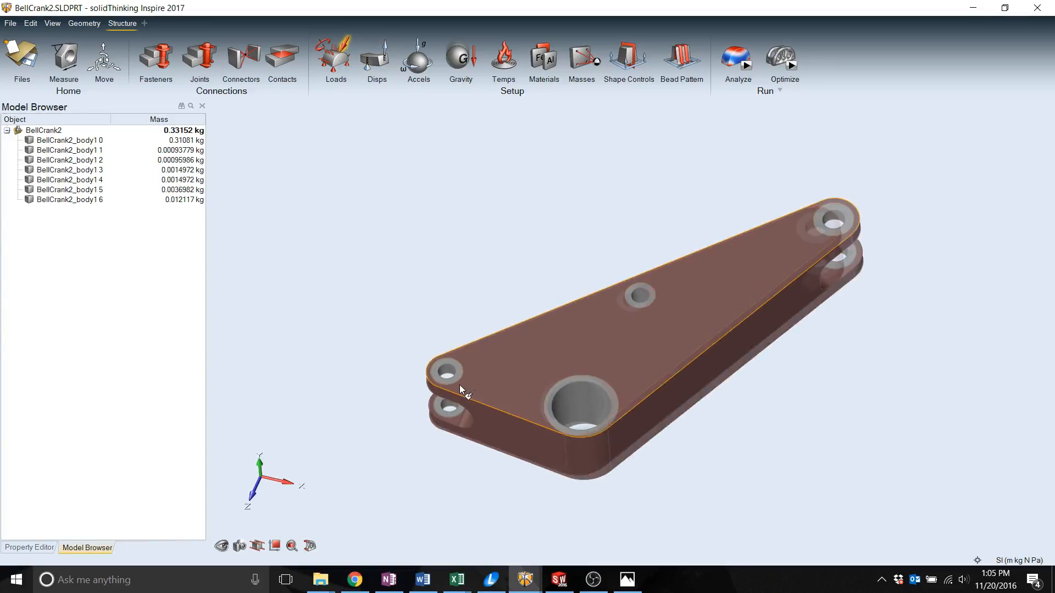
click(444, 369)
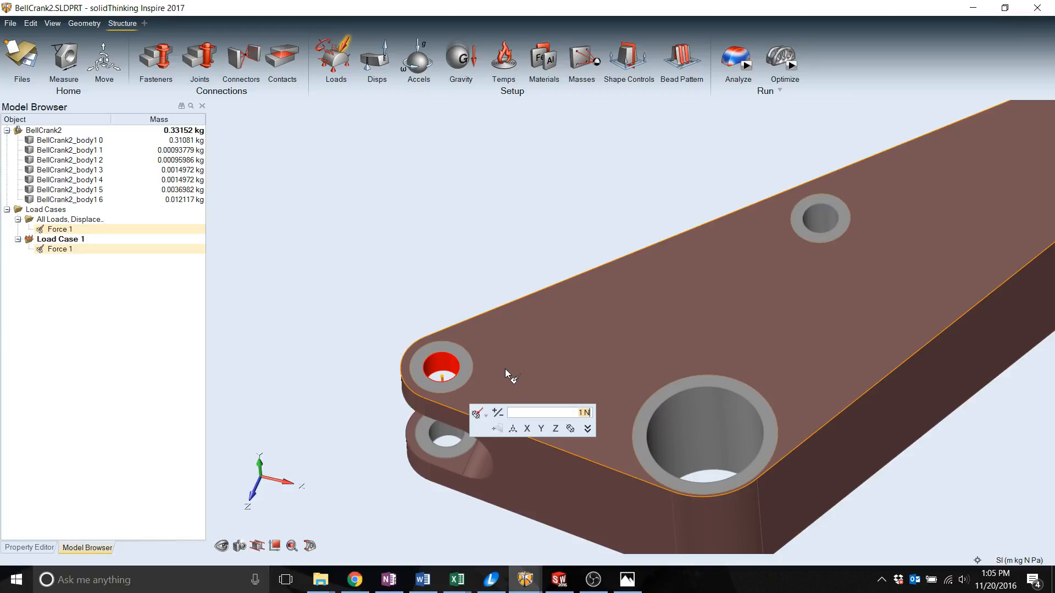
text(800)
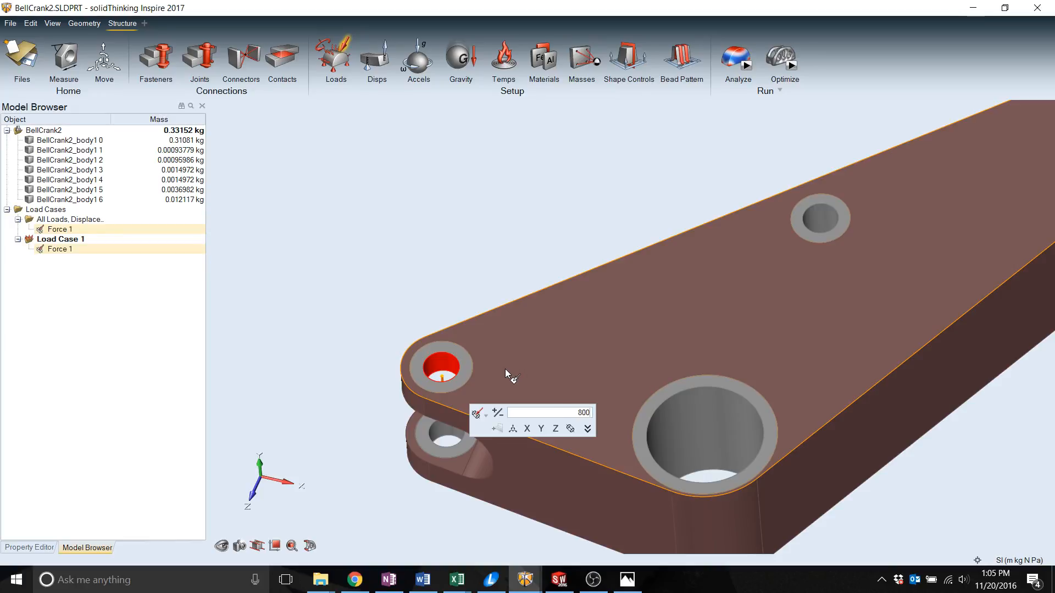
click(587, 428)
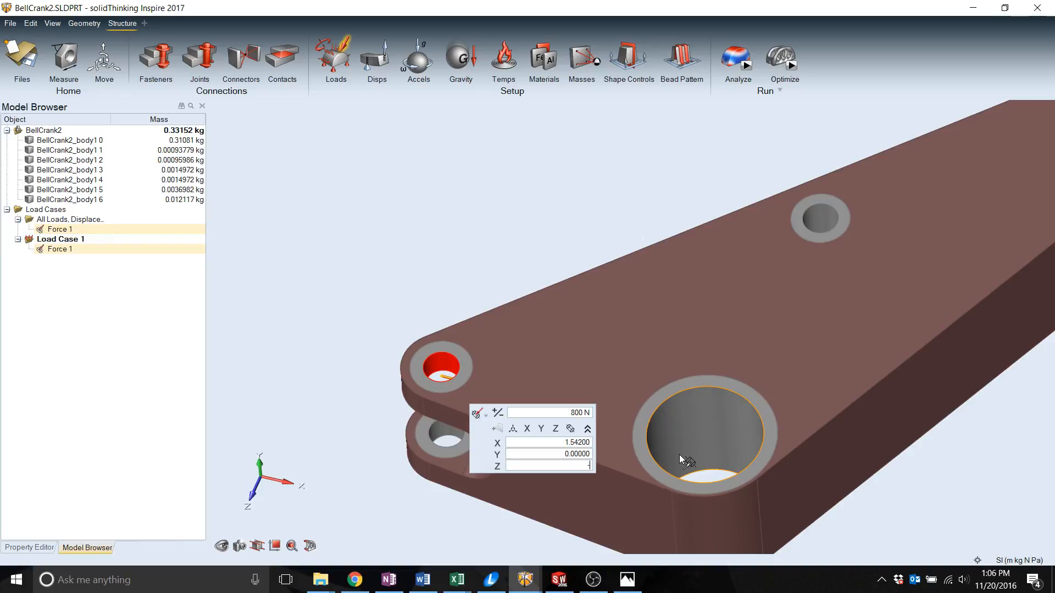
click(555, 429)
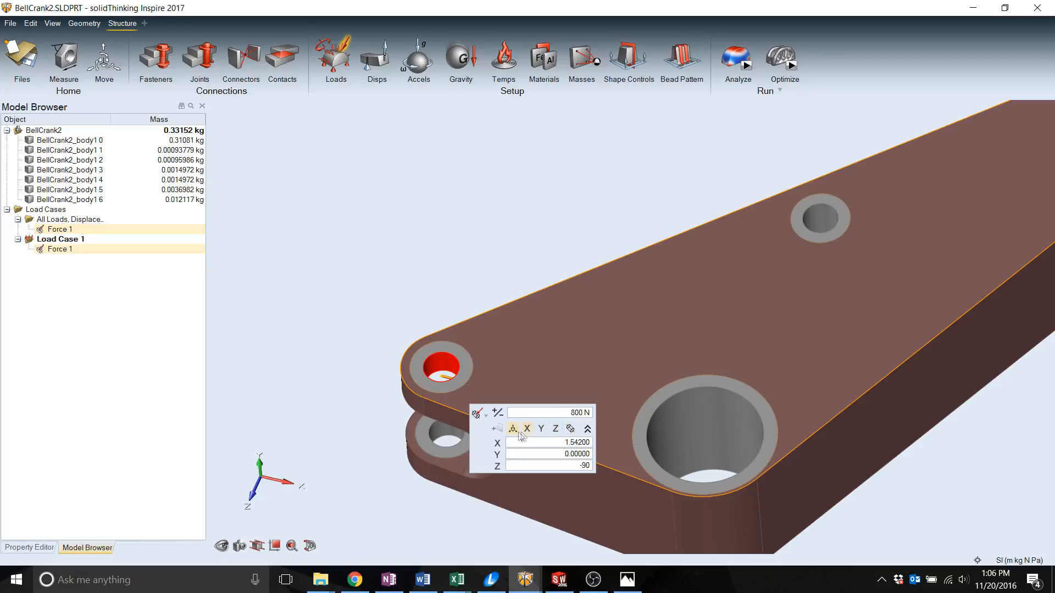
mouse_move(513, 429)
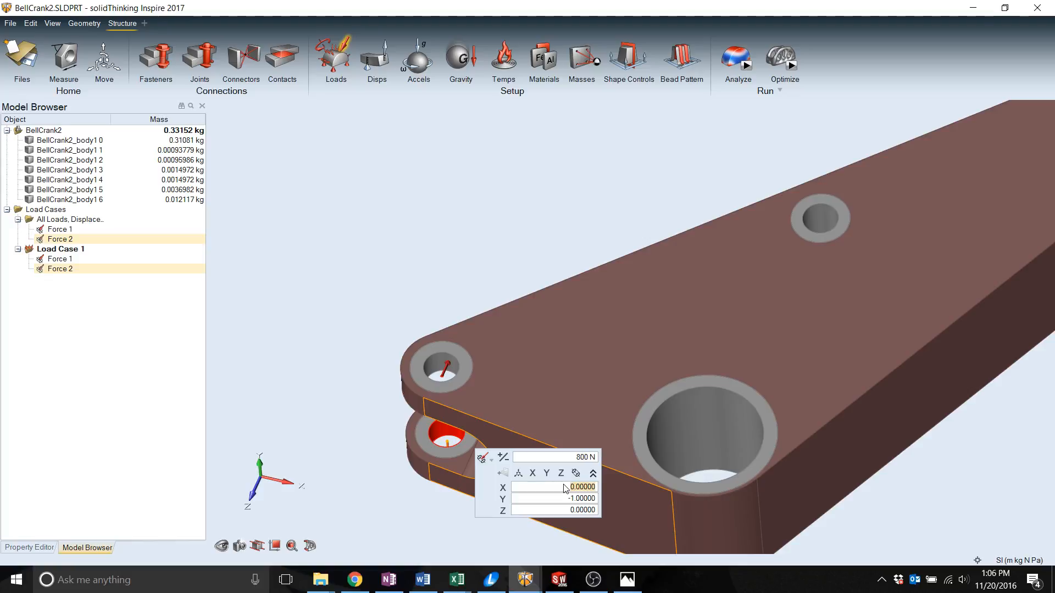
Enter direction 1.542 and a 310 N value, then add forces at the lower right-end hole and large bore
text(1.542)
text(-90)
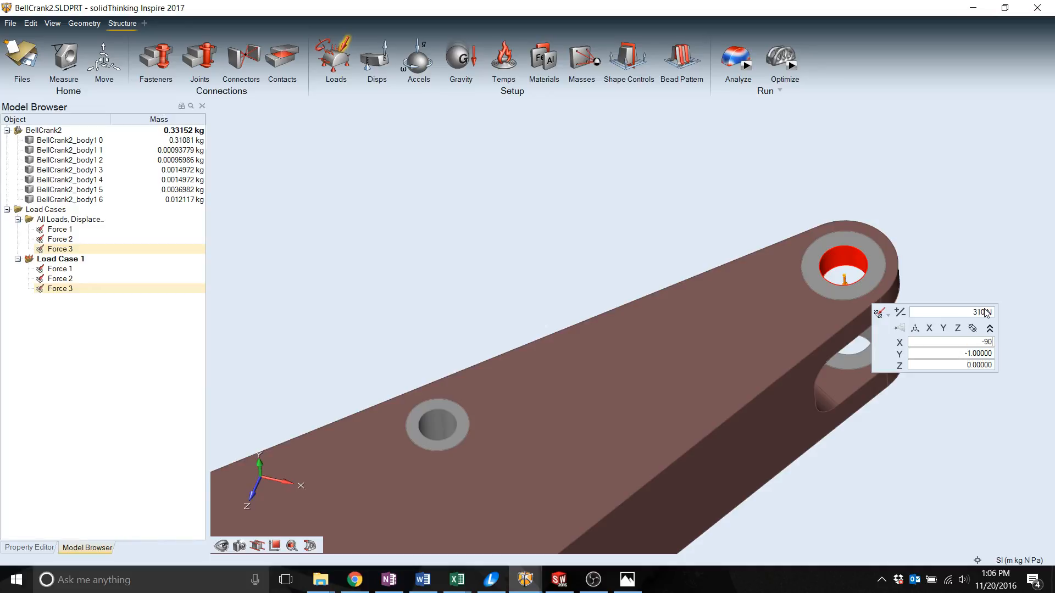
key(Tab)
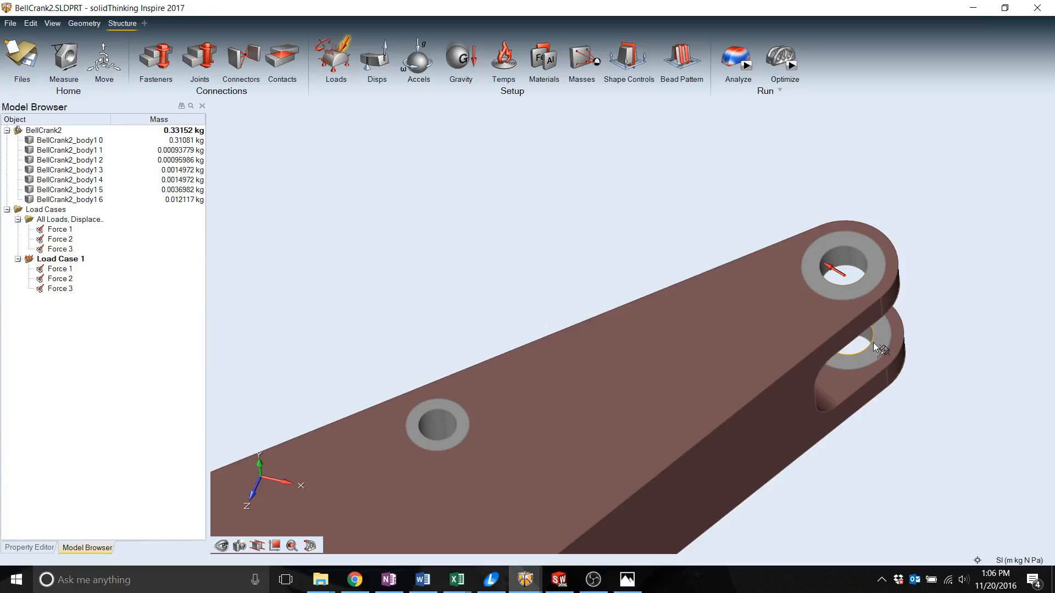
click(875, 348)
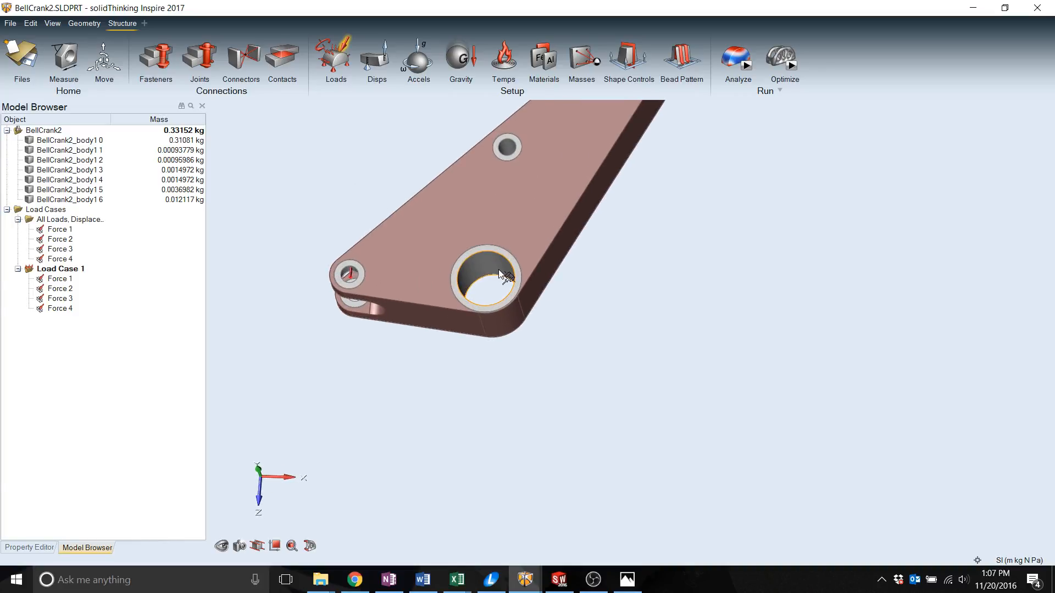
click(485, 279)
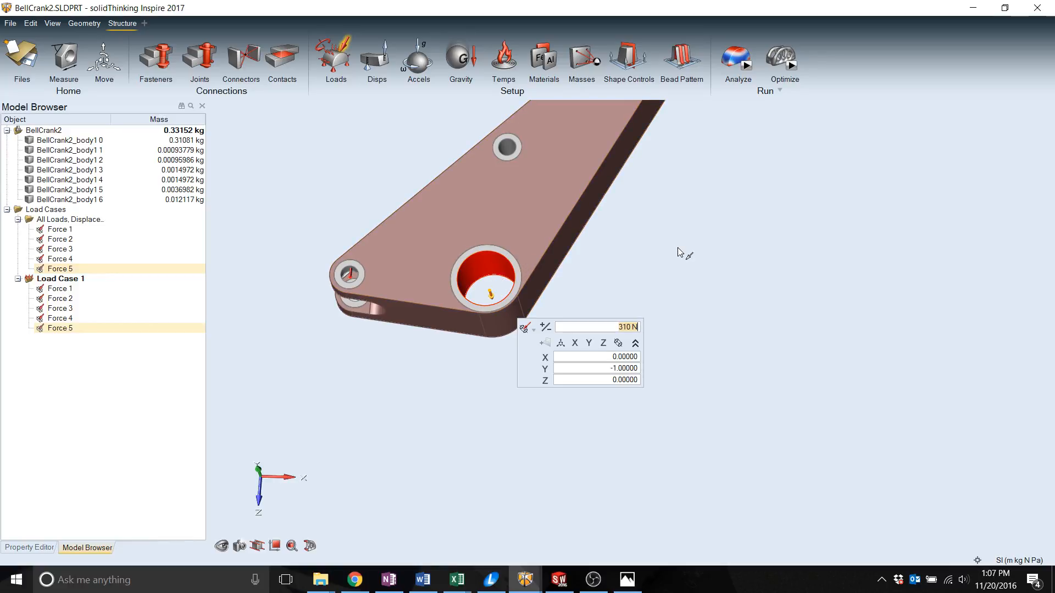
click(199, 60)
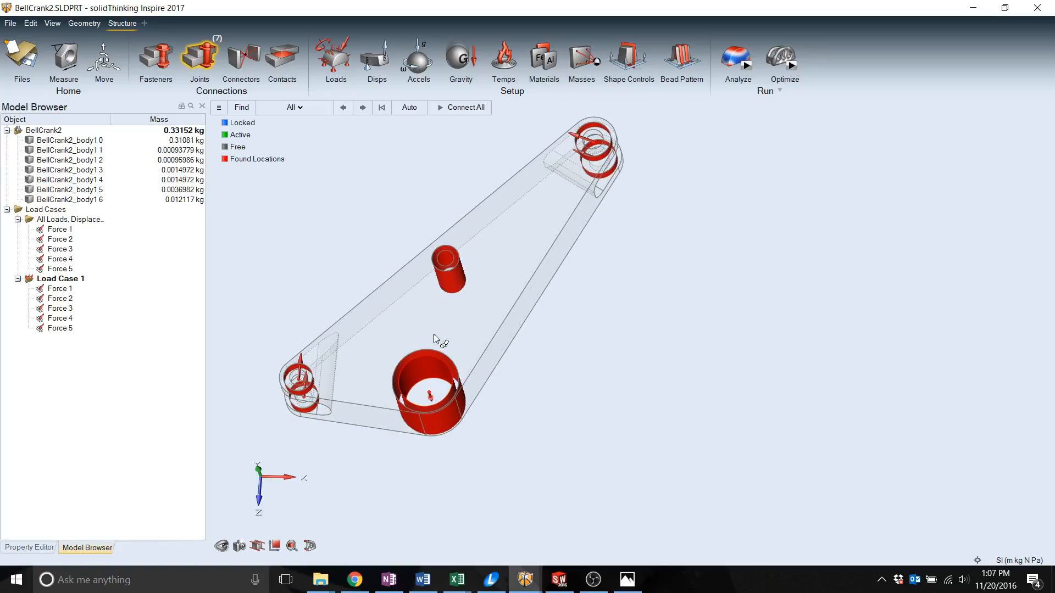
Auto-detect joint locations, show all found types, and connect them all
click(409, 108)
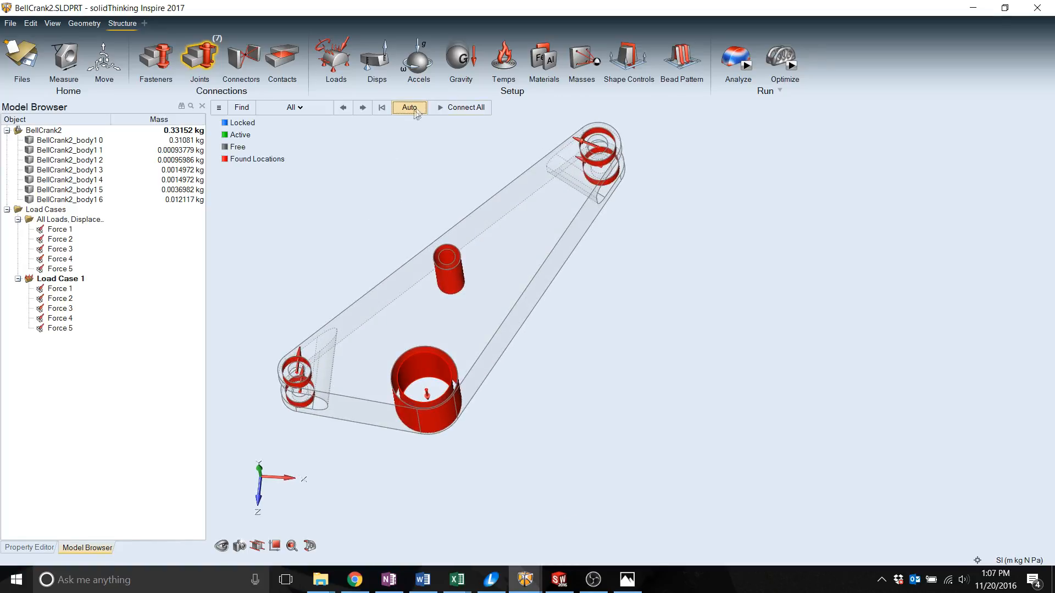
click(294, 107)
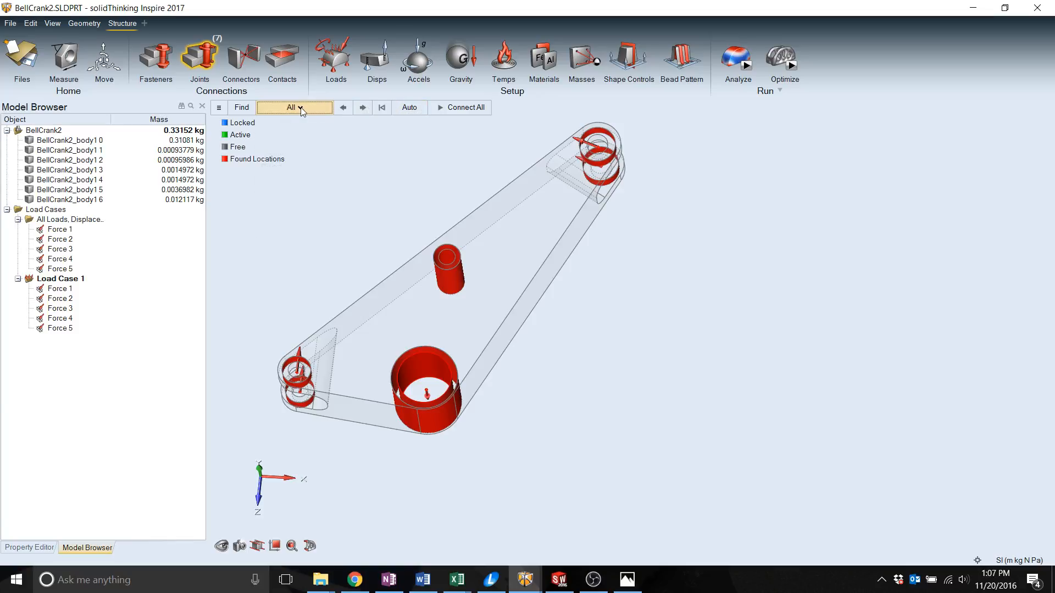
click(464, 107)
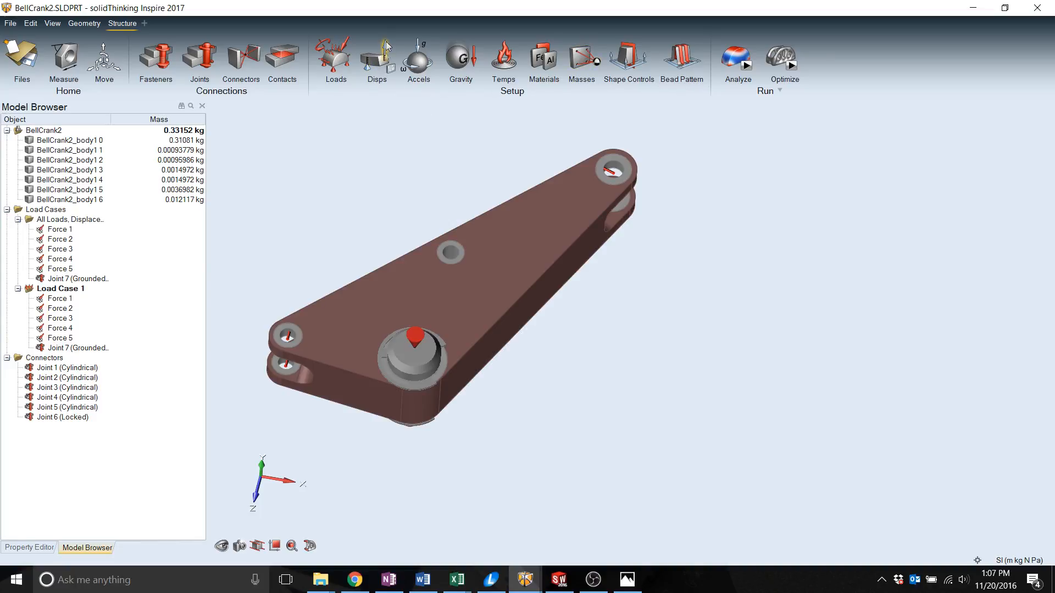
mouse_move(377, 57)
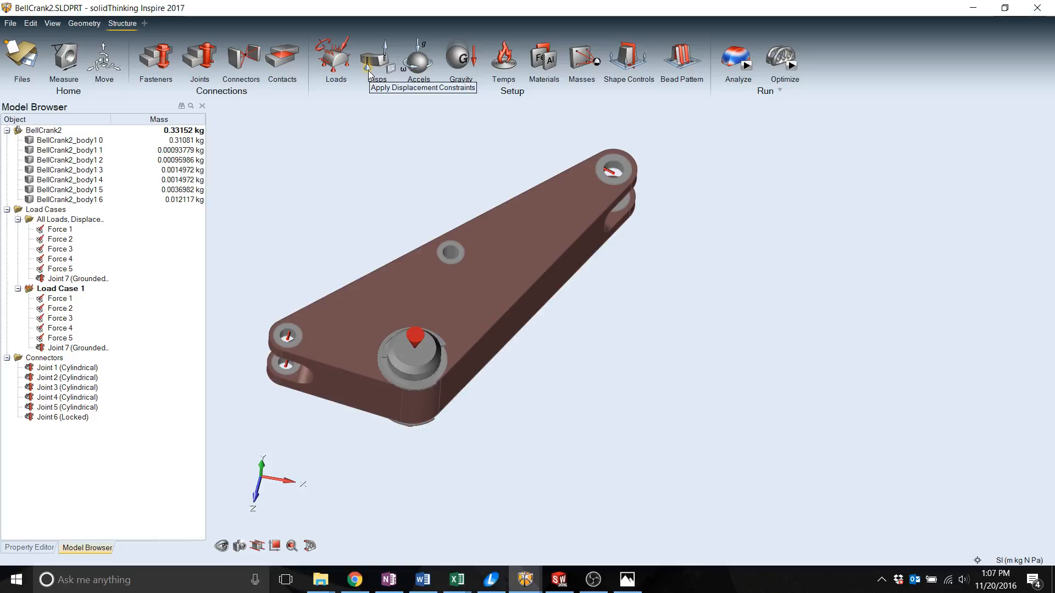
mouse_move(452, 99)
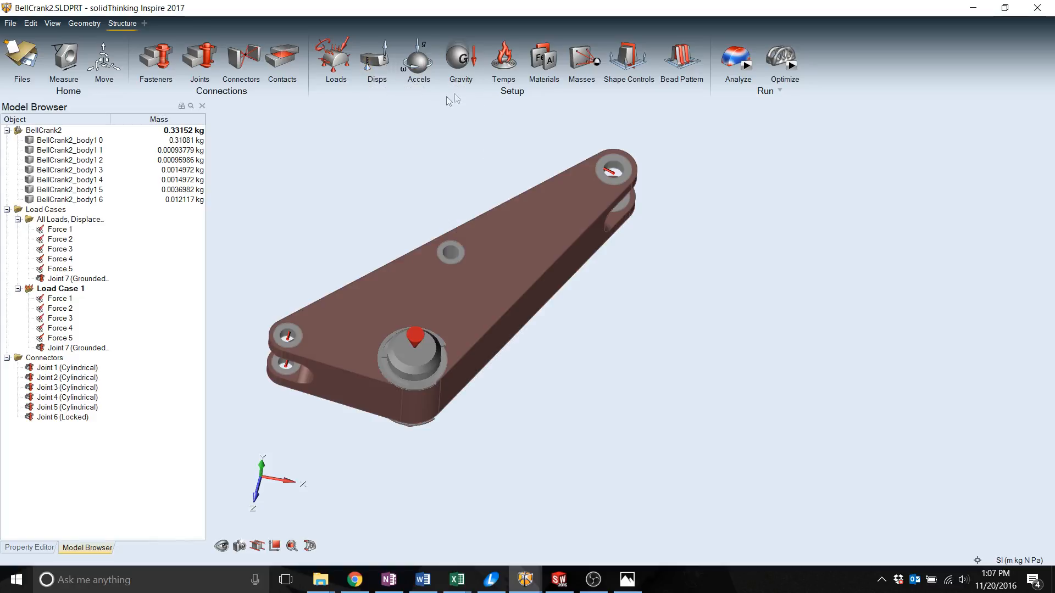
mouse_move(516, 99)
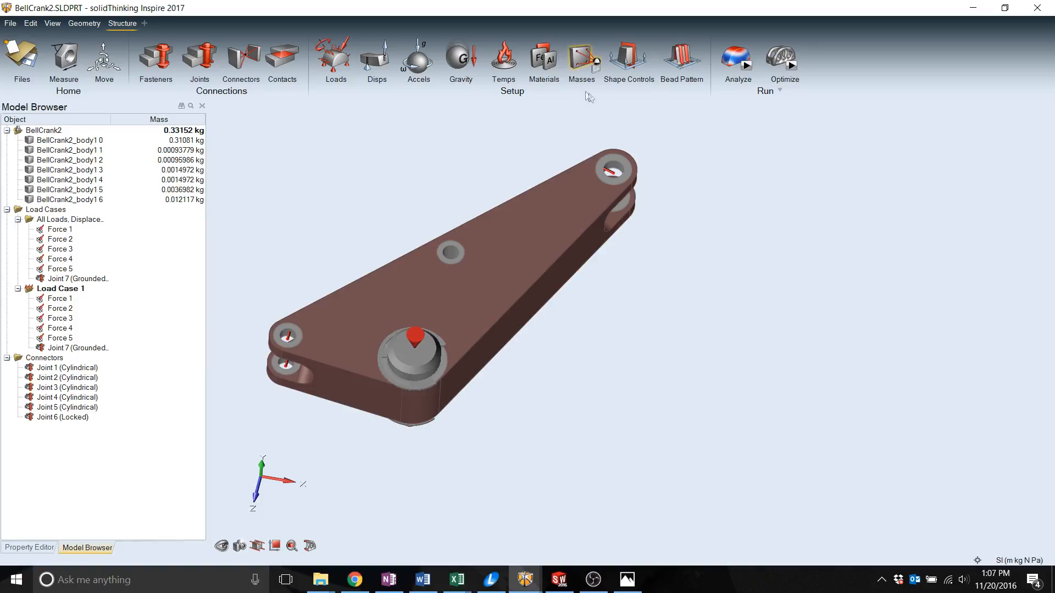
mouse_move(636, 66)
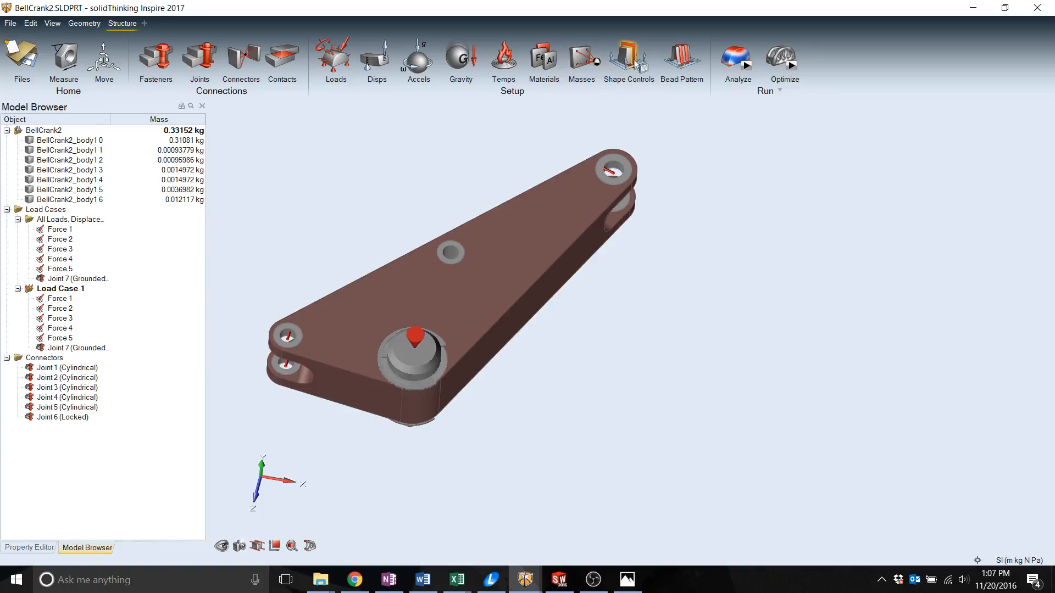
Add a symmetric shape control by placing a symmetry plane on the bell crank
click(628, 61)
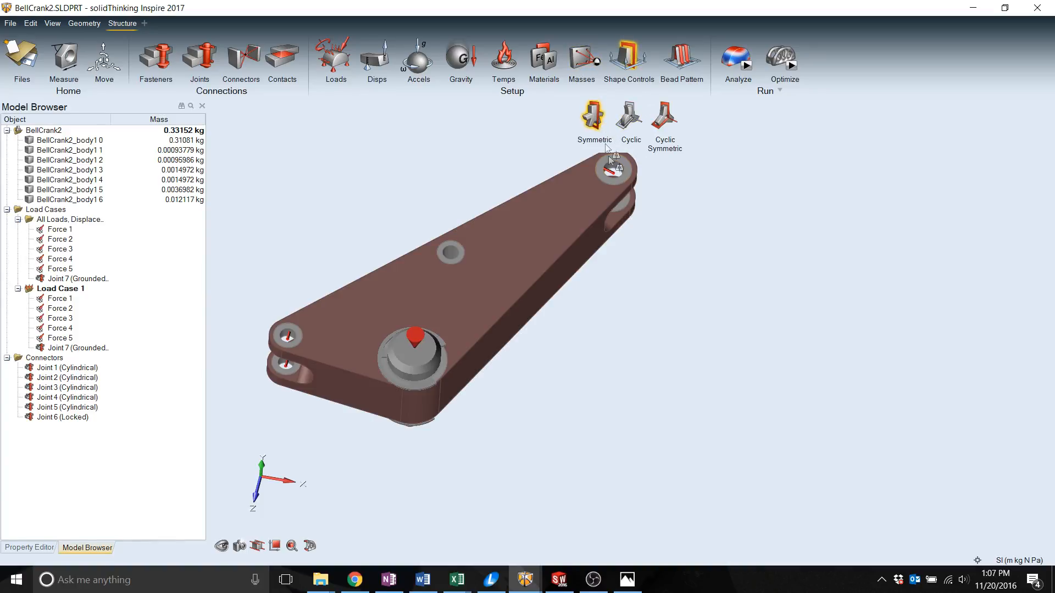
click(593, 115)
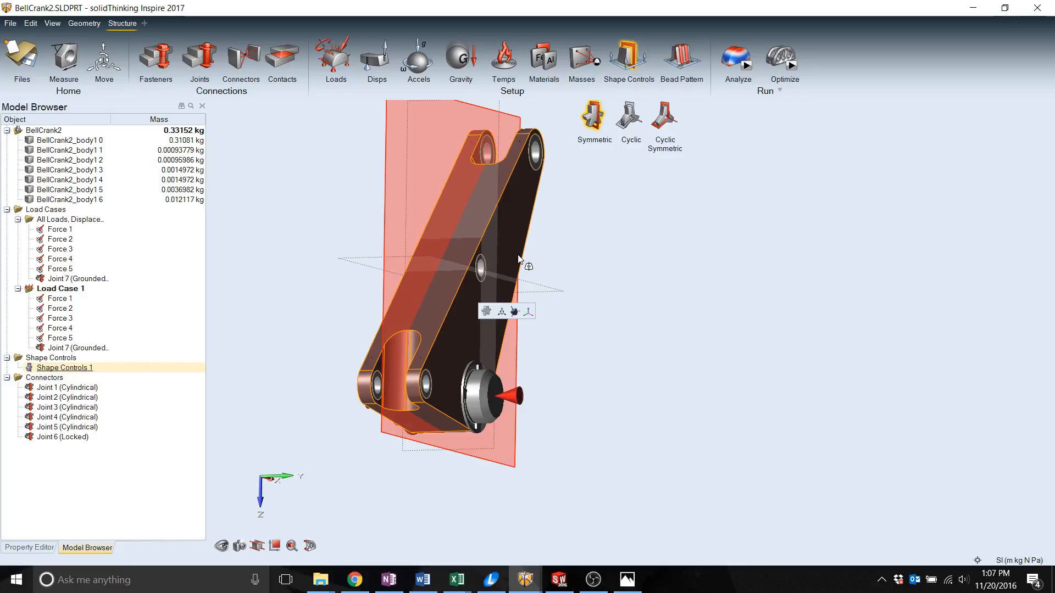
click(629, 228)
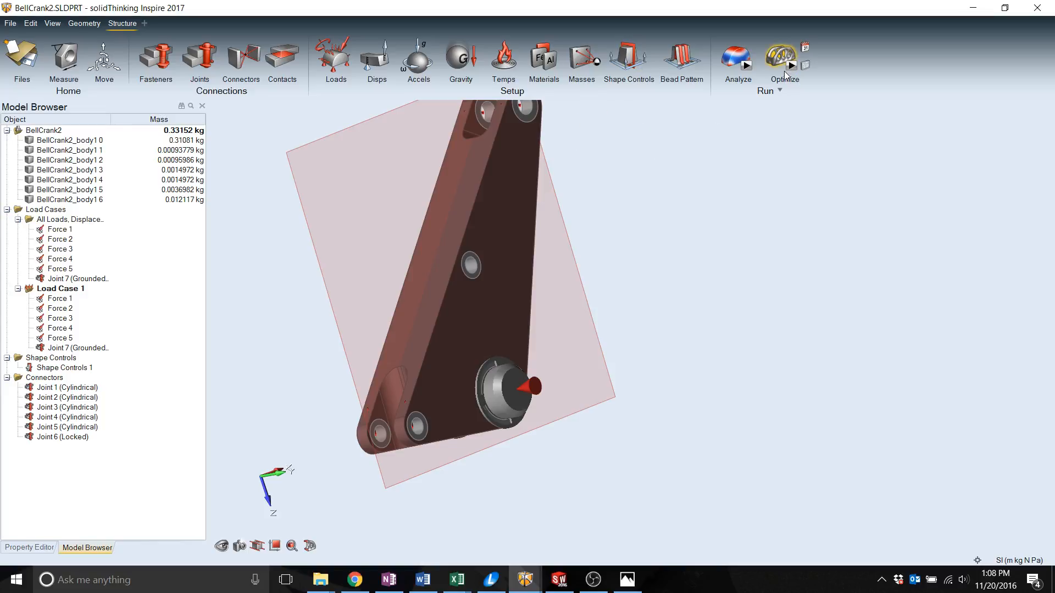
Set the optimization objective to Maximize Stiffness after briefly trying Minimize Mass
click(782, 57)
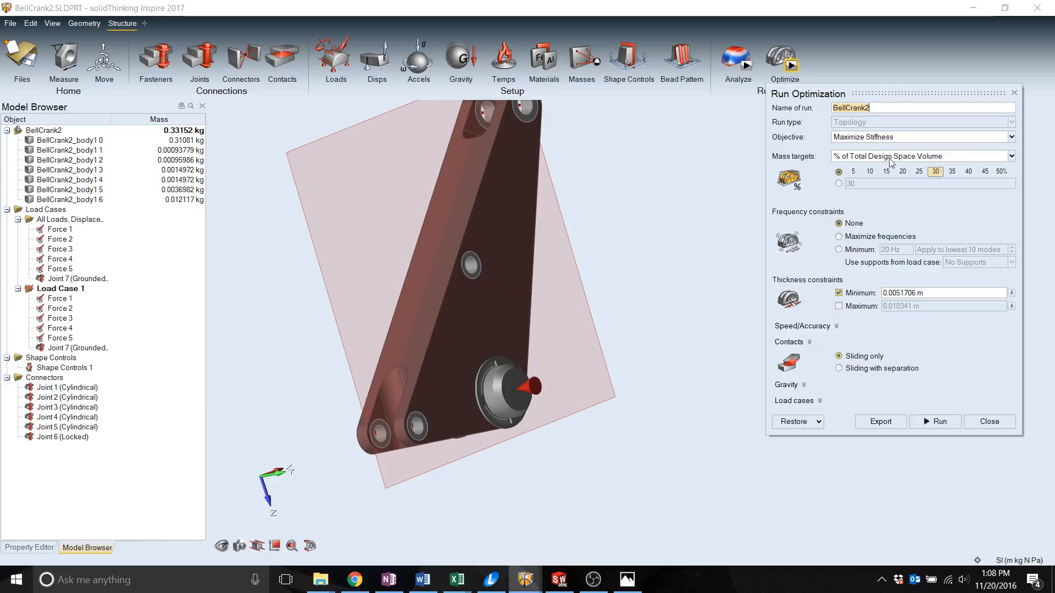
mouse_move(894, 146)
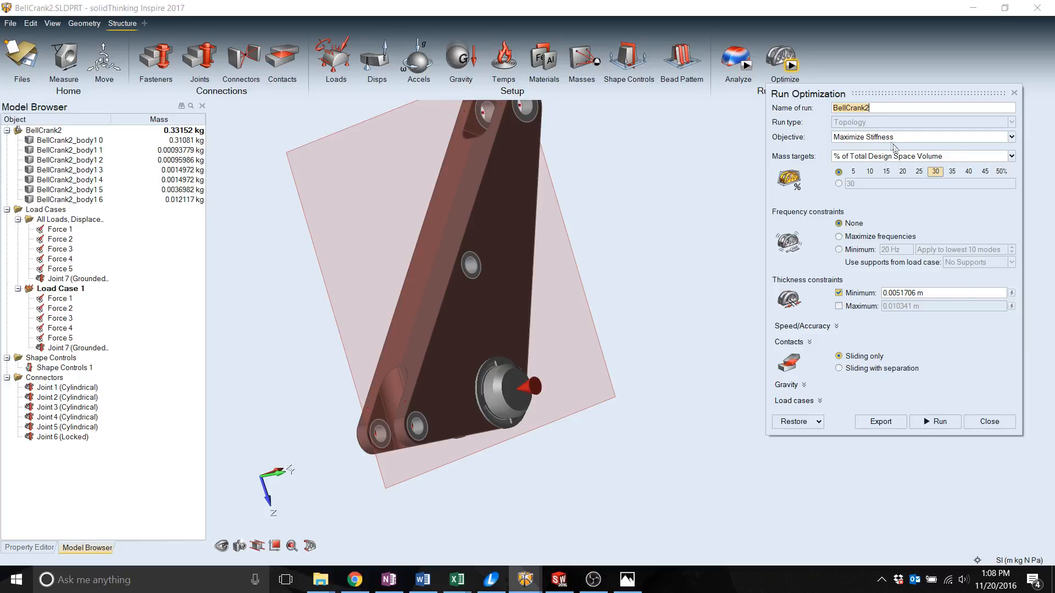
click(1007, 137)
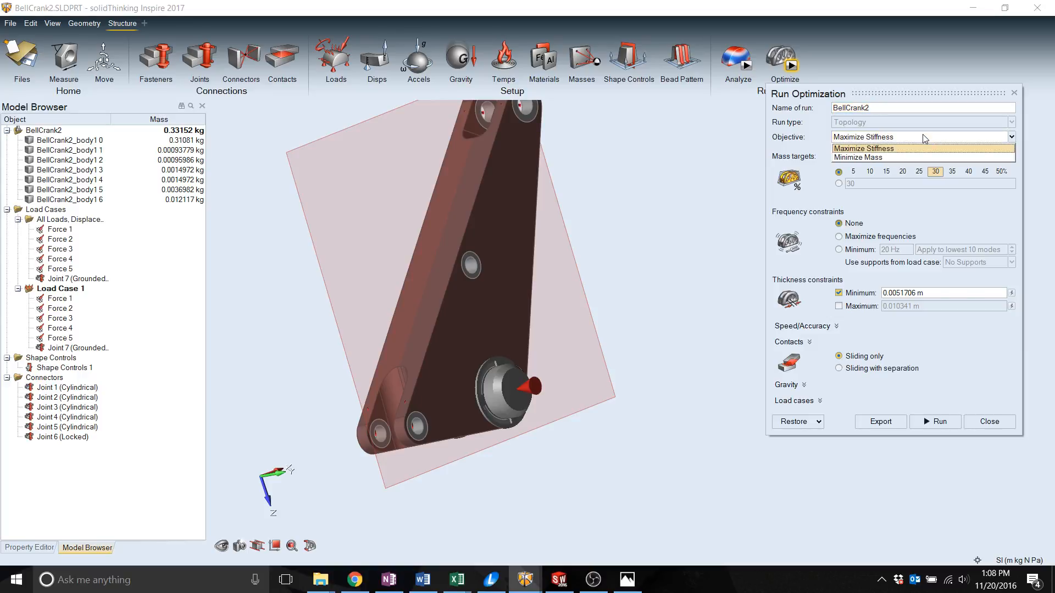
mouse_move(924, 158)
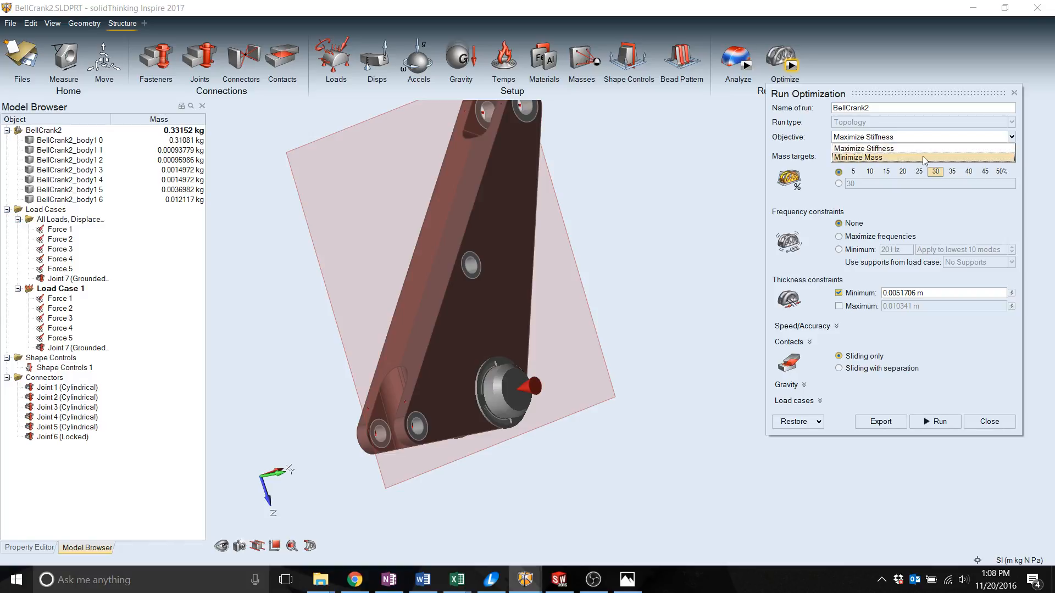
click(864, 156)
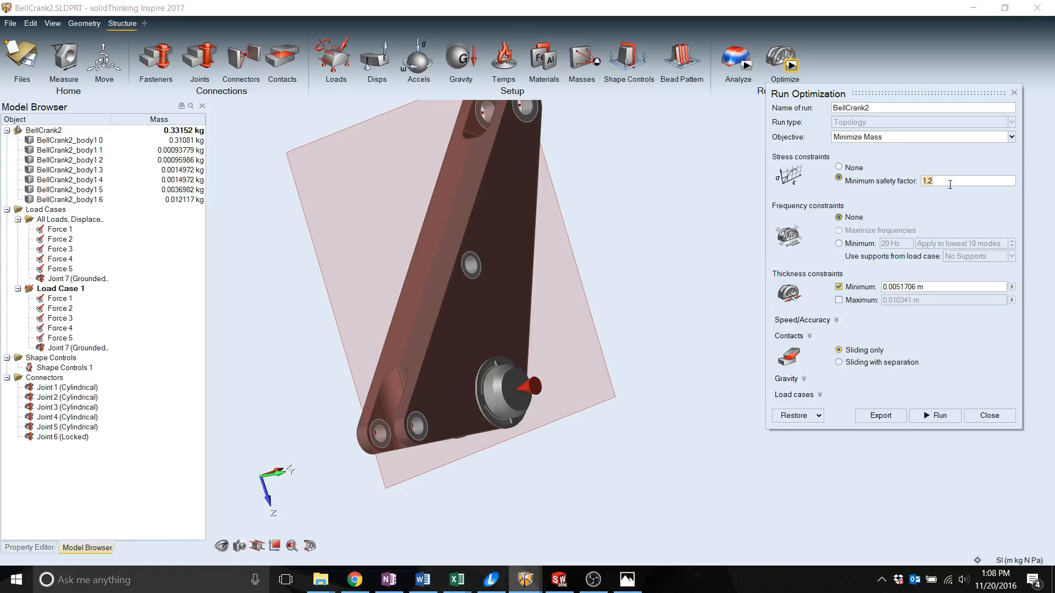
click(1011, 137)
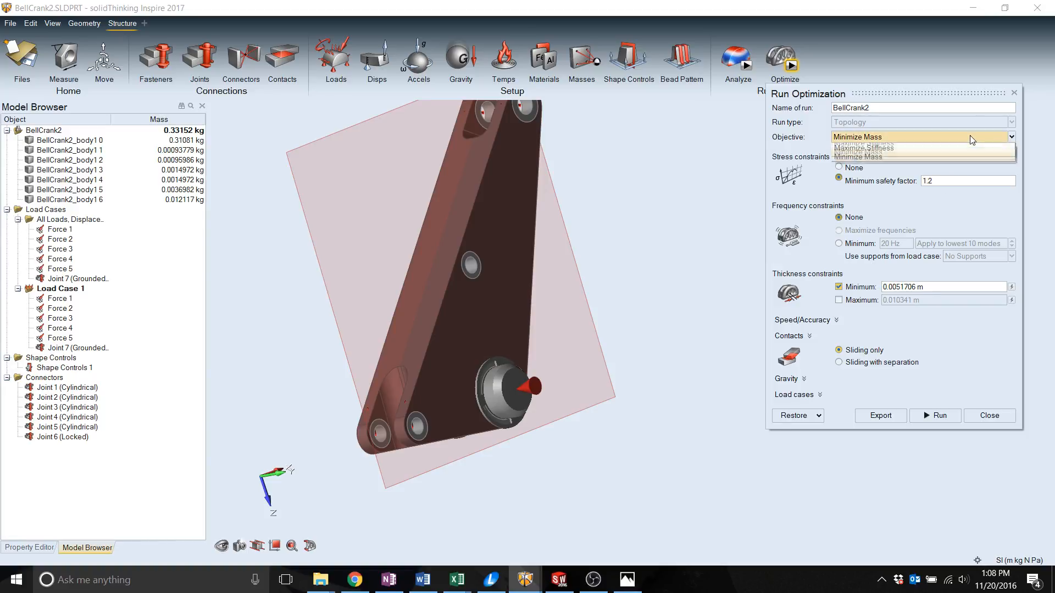
click(863, 148)
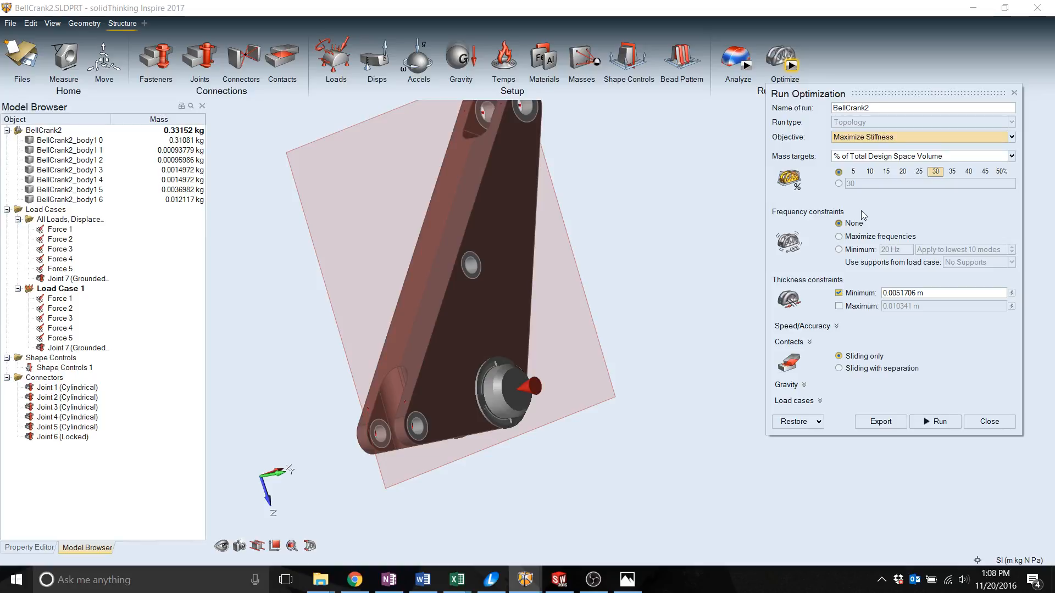
mouse_move(827, 192)
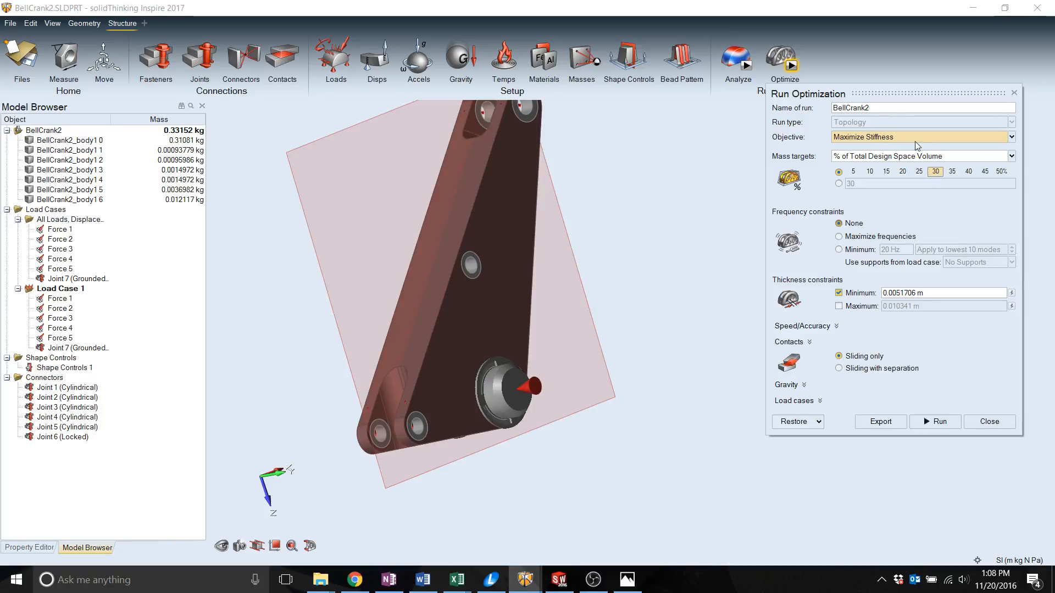
mouse_move(914, 236)
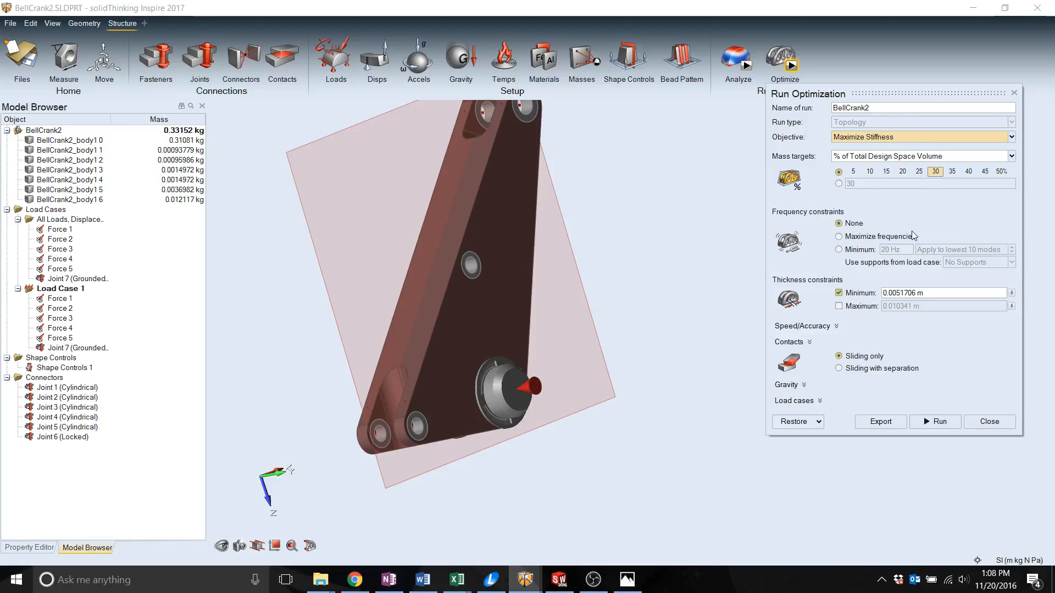
mouse_move(902, 271)
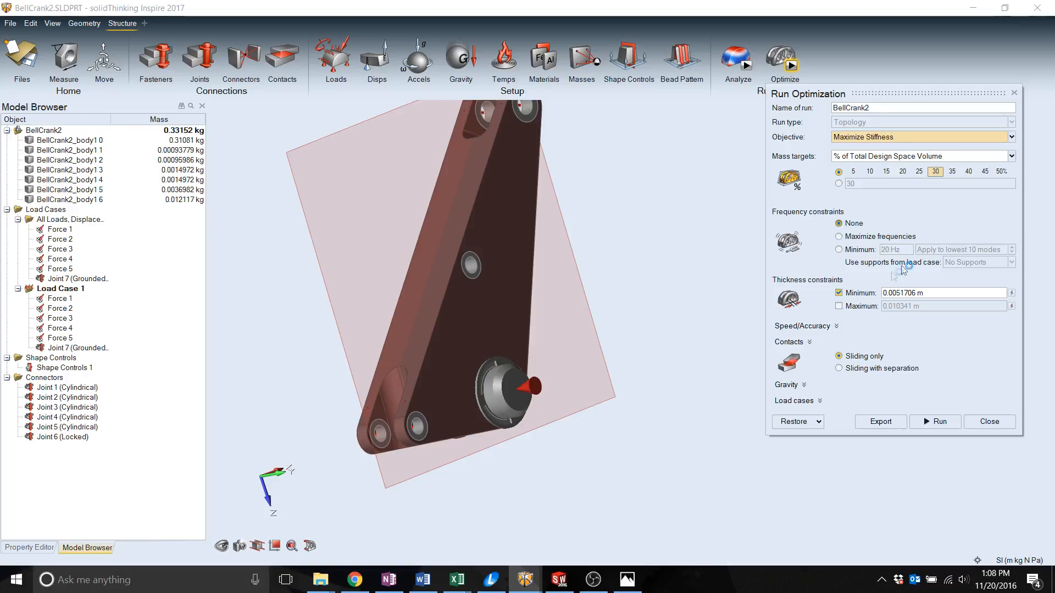
mouse_move(846, 259)
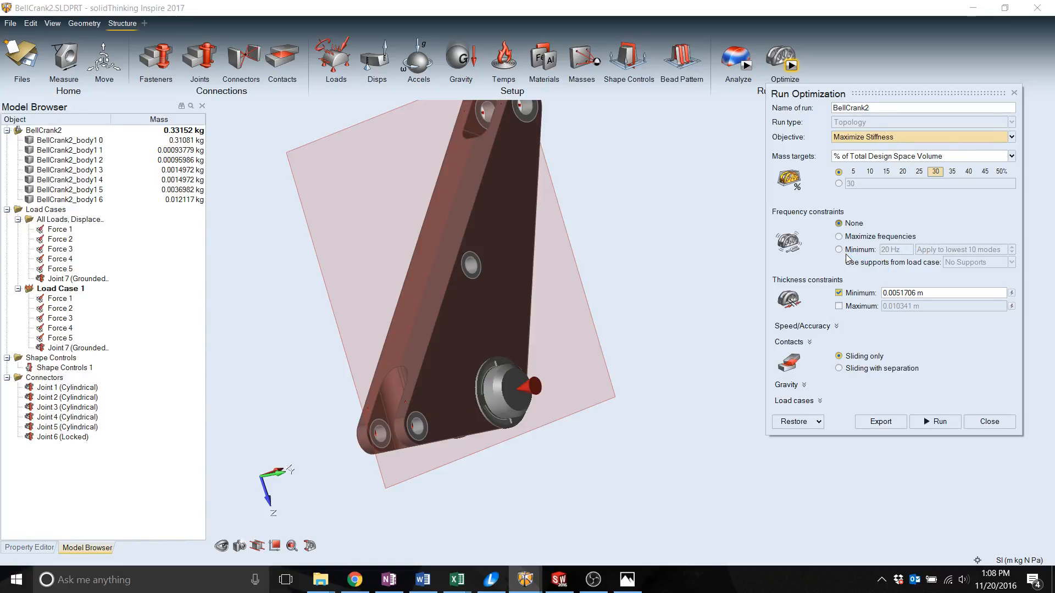
mouse_move(852, 296)
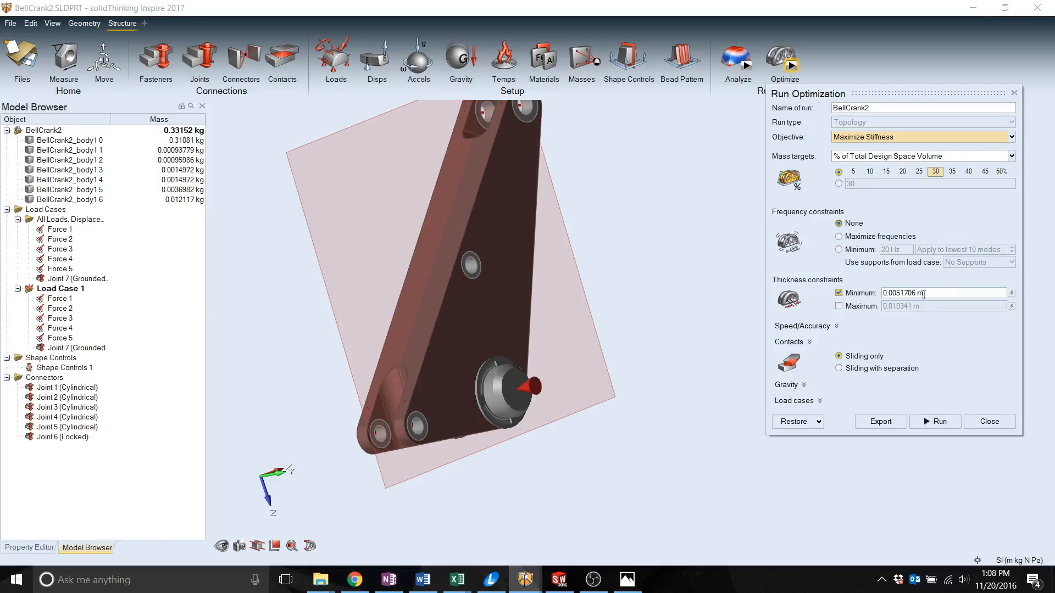
mouse_move(902, 293)
text(0.005)
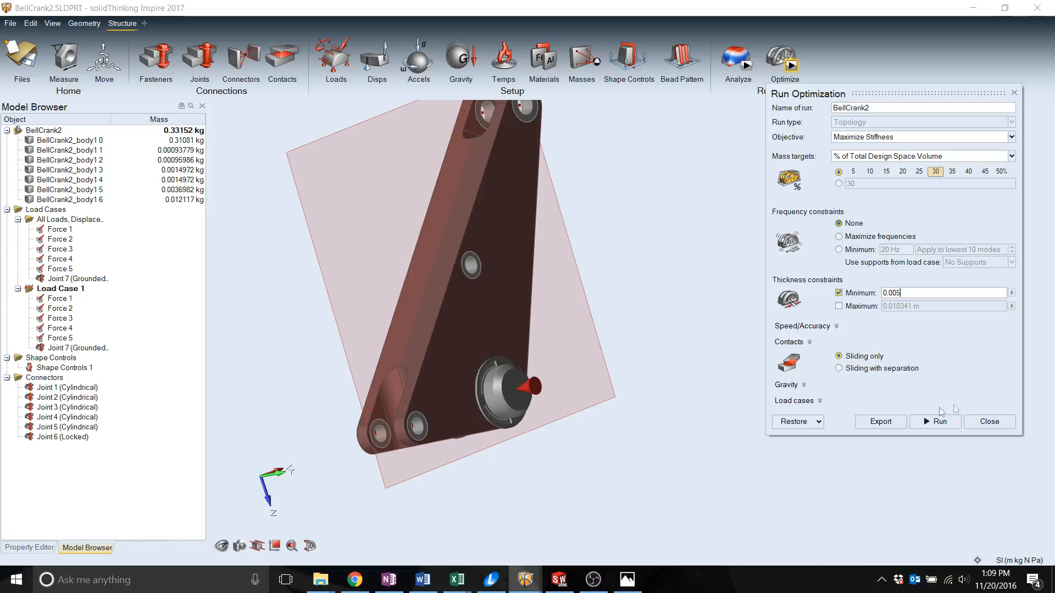
Run the BellCrank2 stiffness optimization with Load Case 1 included
click(795, 401)
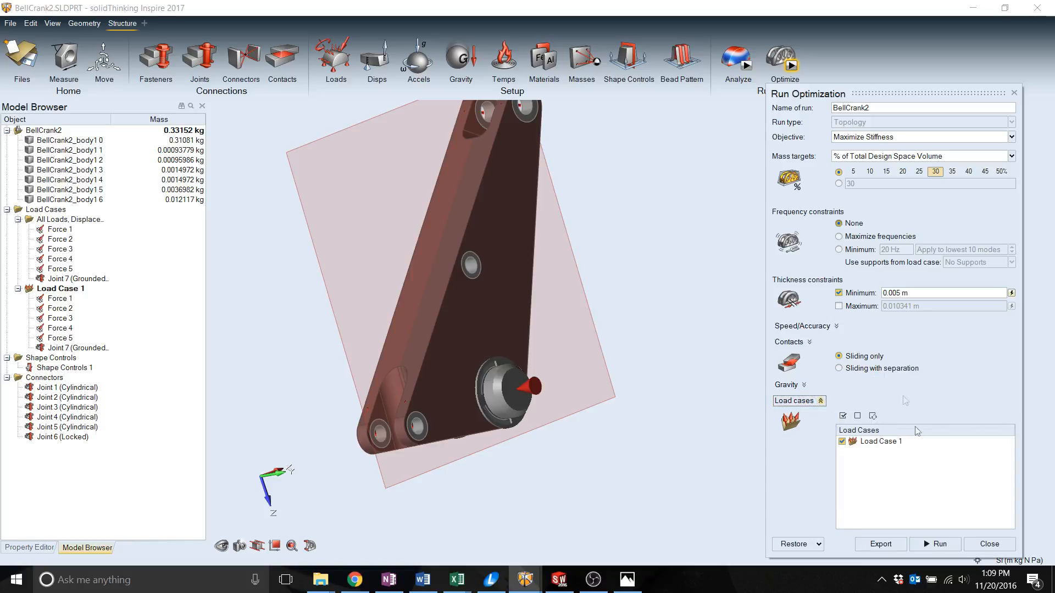
mouse_move(850, 458)
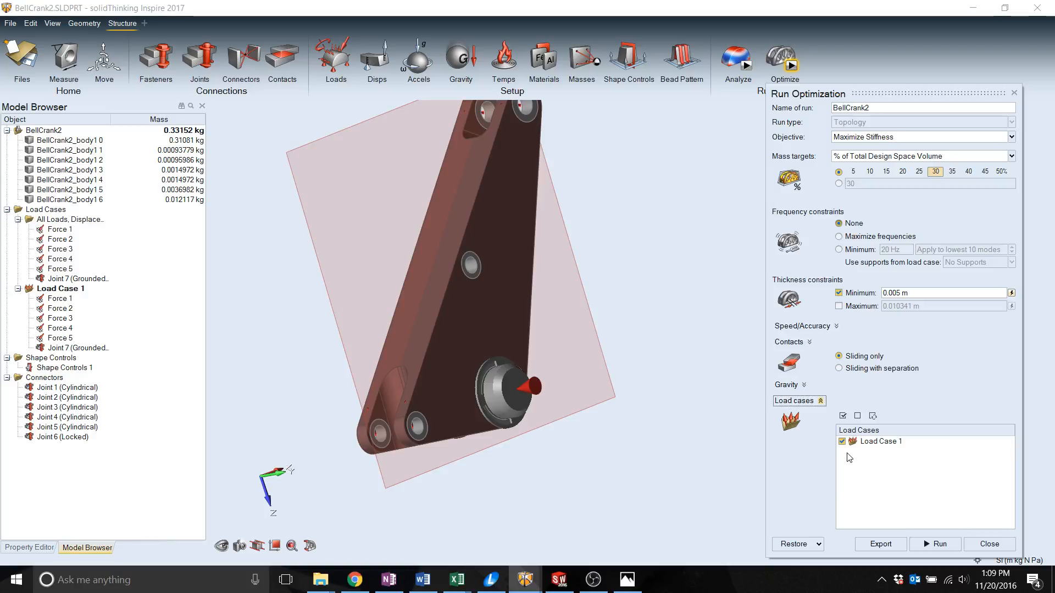
click(935, 545)
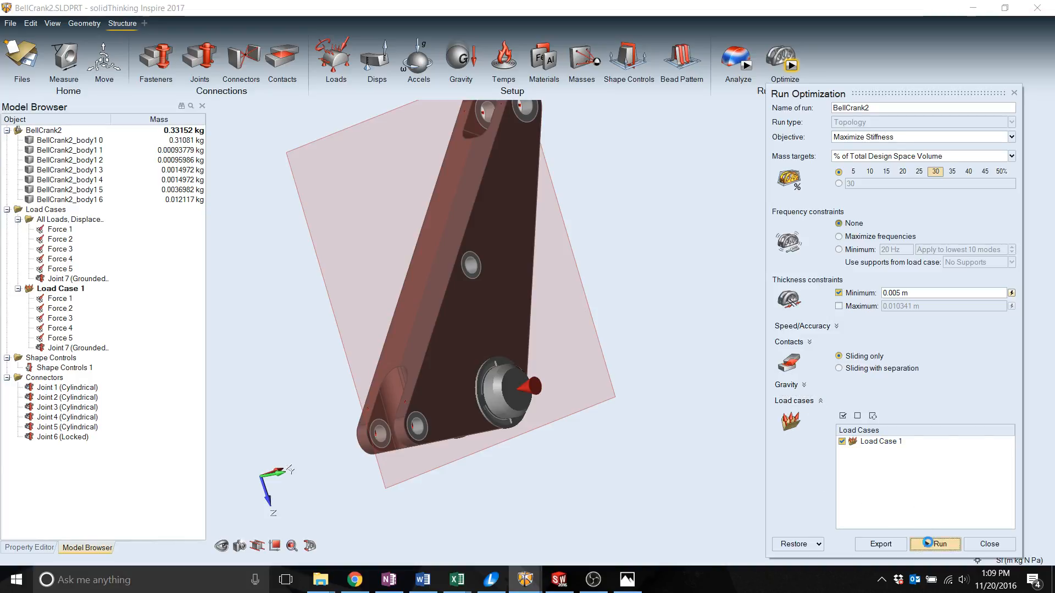
click(935, 543)
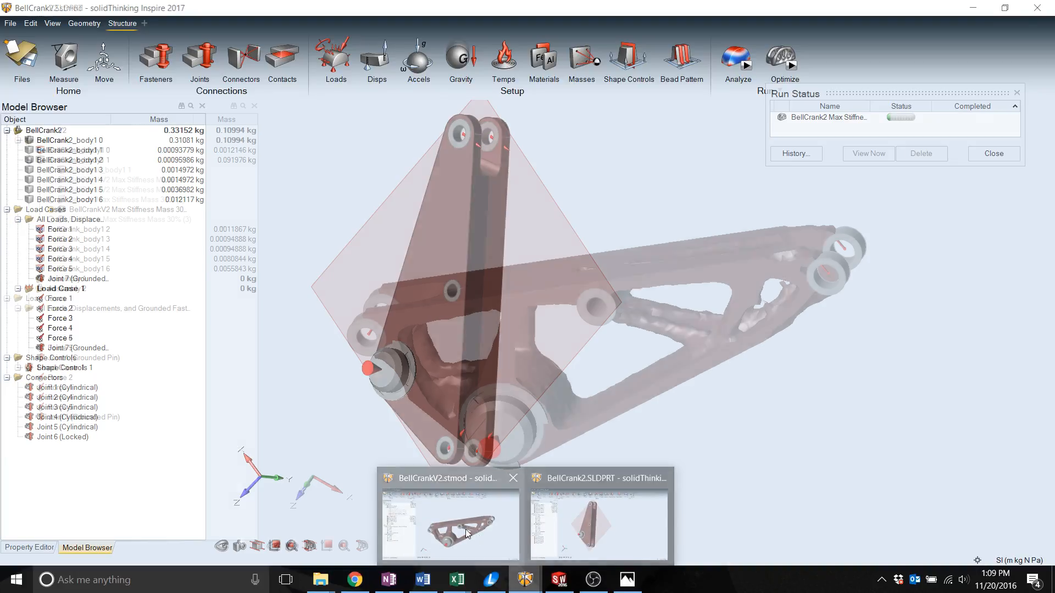
Switch to BellCrankV2.stmod and open its optimized shape results
click(450, 527)
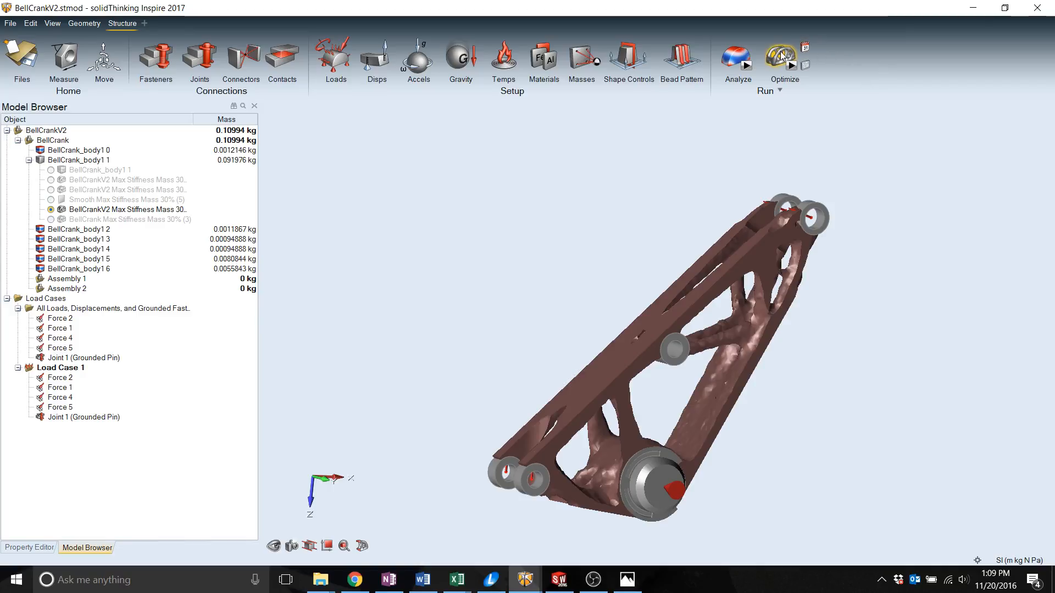
click(783, 57)
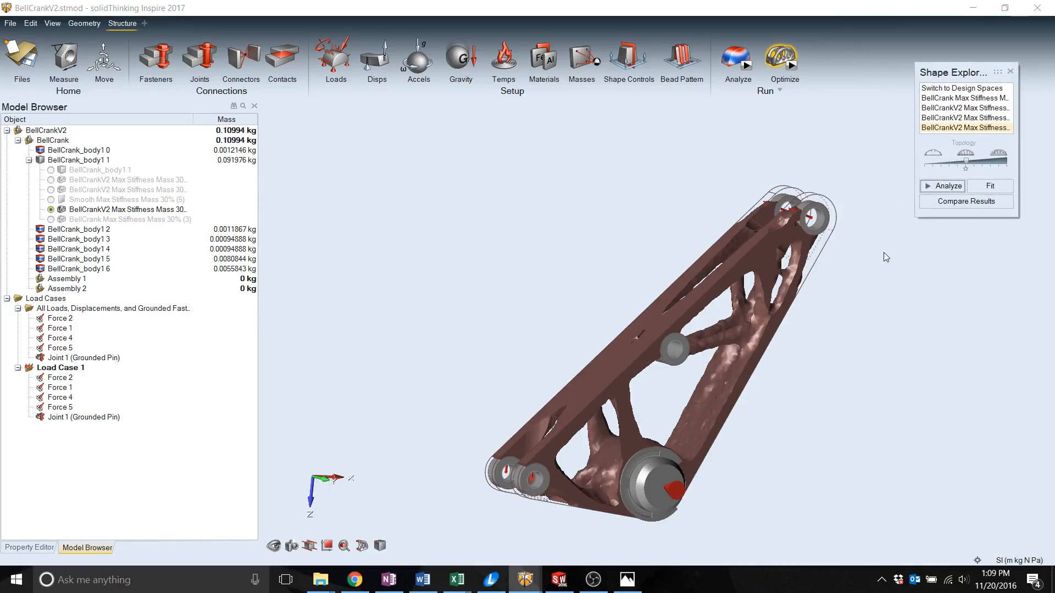